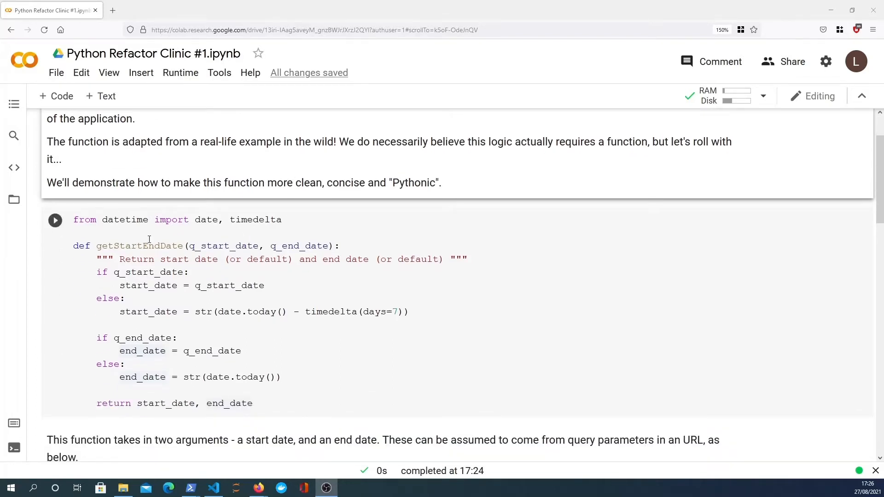
{"action": "mouse_move", "coordinate": [131, 227]}
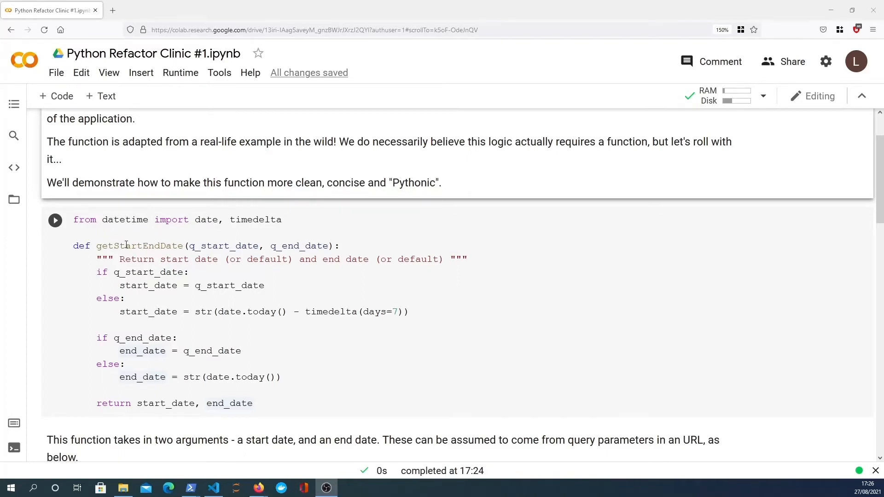
Review the original getStartEndDate function's parameters and default start/end date expressions.
{"action": "double_click", "coordinate": [139, 245]}
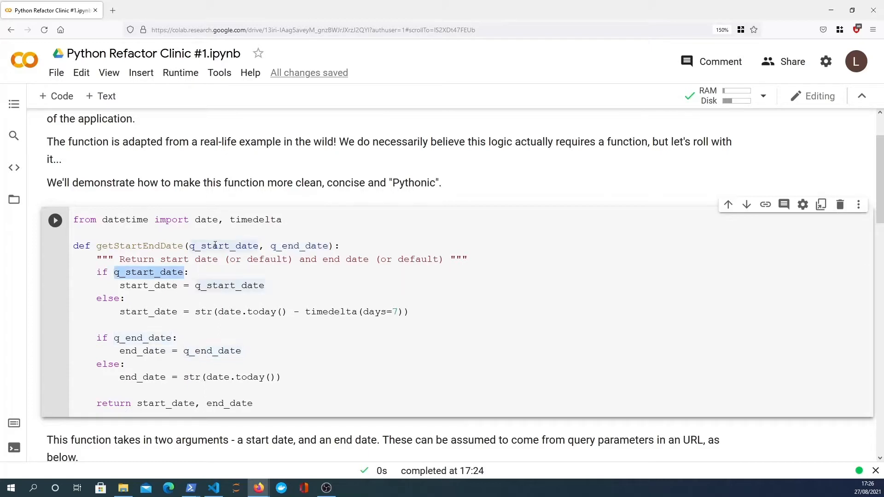
{"action": "double_click", "coordinate": [223, 246]}
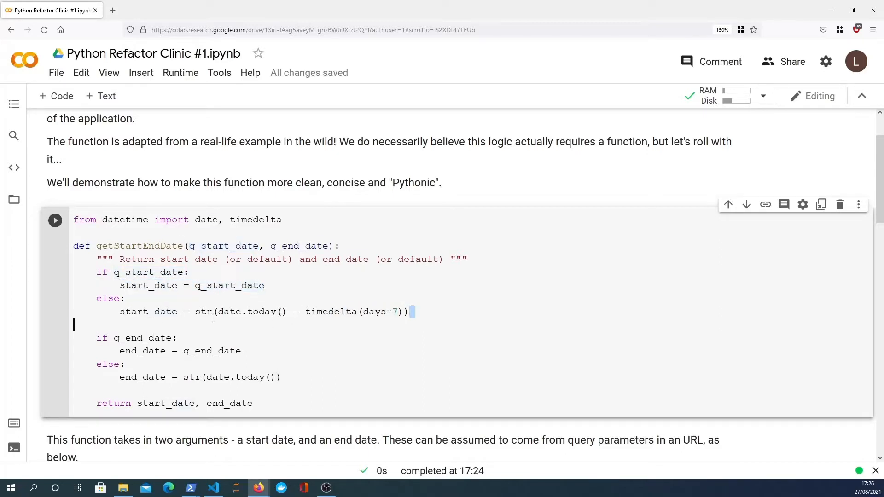
{"action": "left_click_drag", "start_coordinate": [194, 312], "coordinate": [409, 313]}
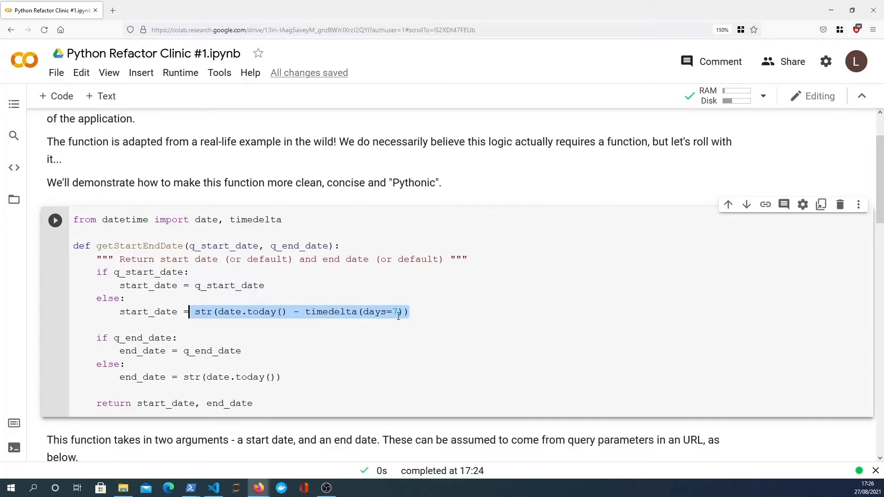
{"action": "left_click", "coordinate": [411, 312]}
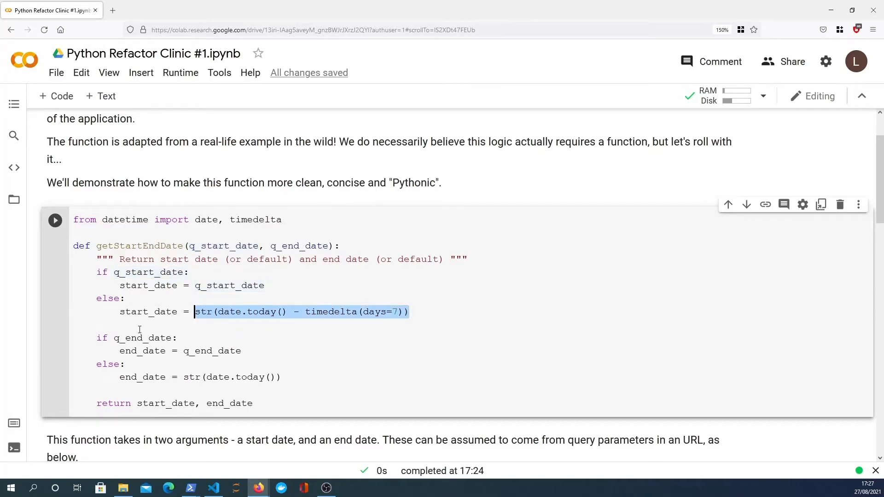
{"action": "double_click", "coordinate": [142, 338]}
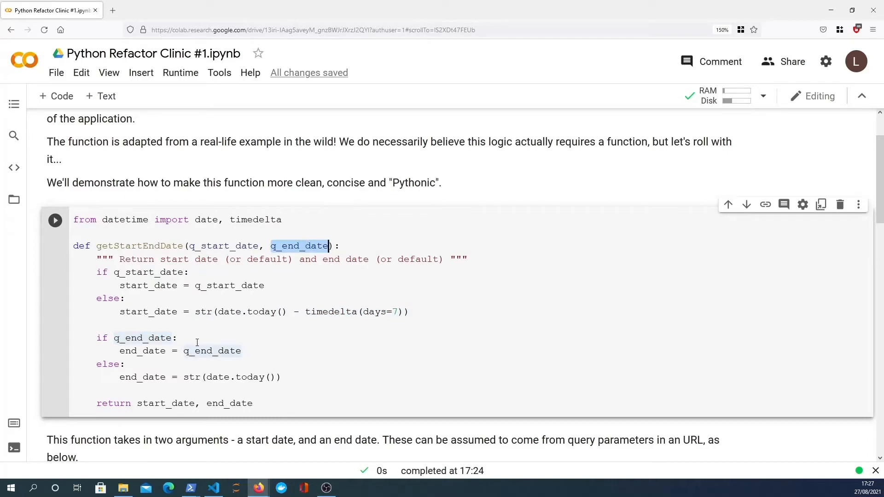
{"action": "double_click", "coordinate": [212, 351]}
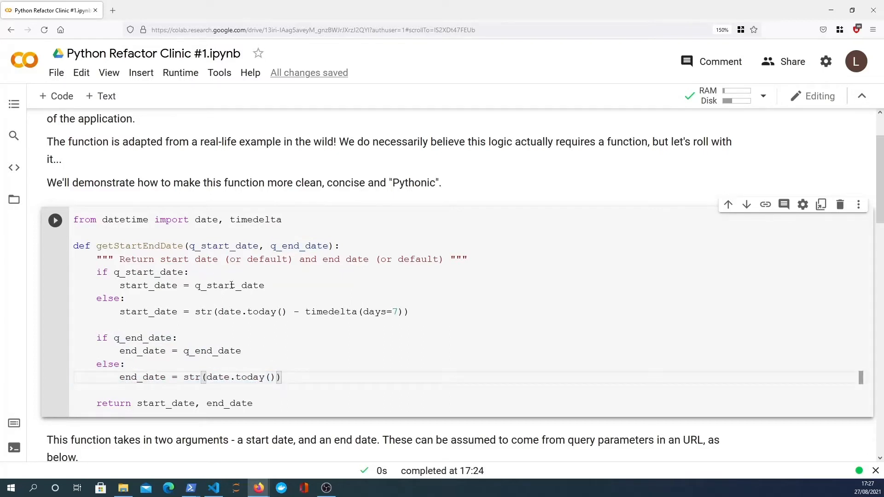
{"action": "scroll", "scroll_direction": "down", "scroll_amount": 3}
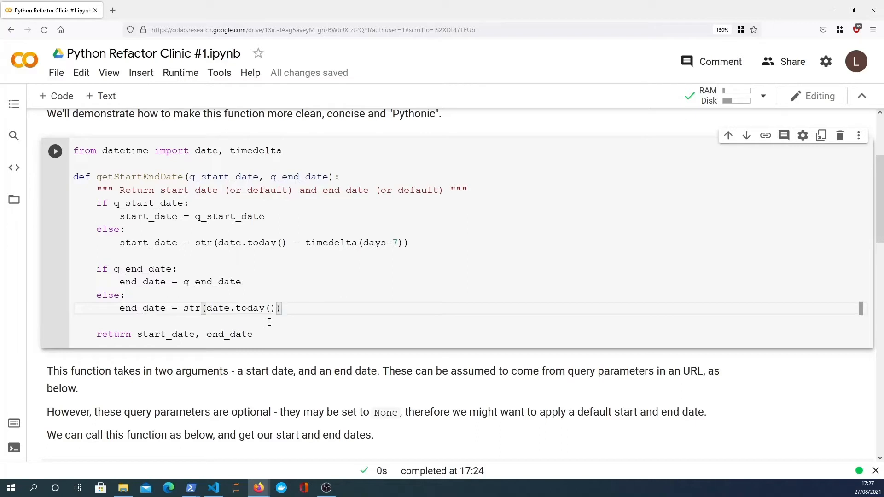
{"action": "scroll", "scroll_direction": "down", "scroll_amount": 3}
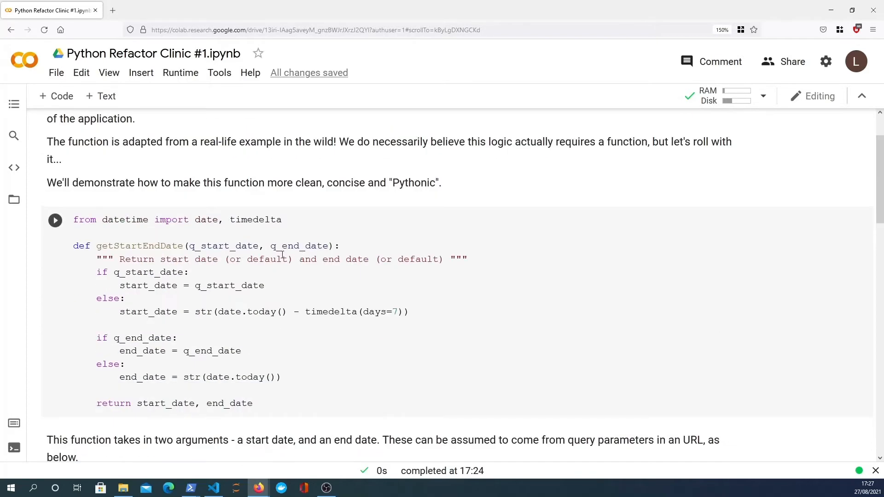
{"action": "double_click", "coordinate": [107, 298]}
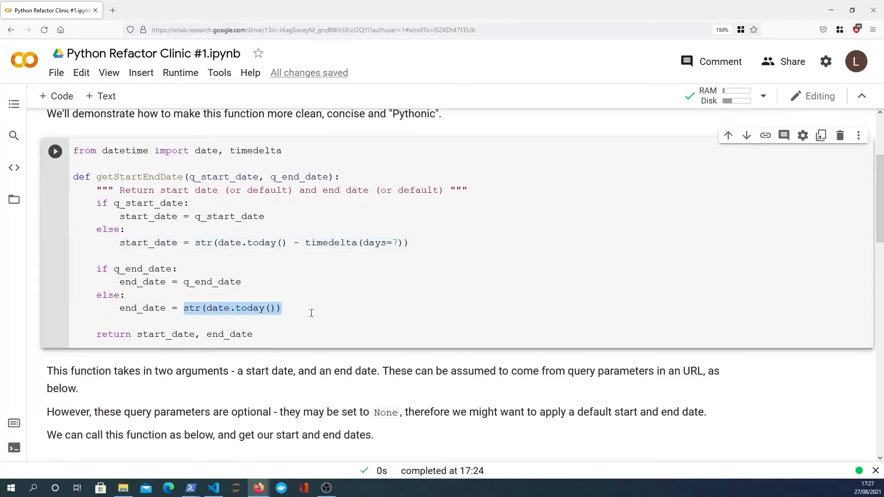
Add a new code cell below the function containing 'from typing import Optional'.
{"action": "scroll", "scroll_direction": "down", "scroll_amount": 3}
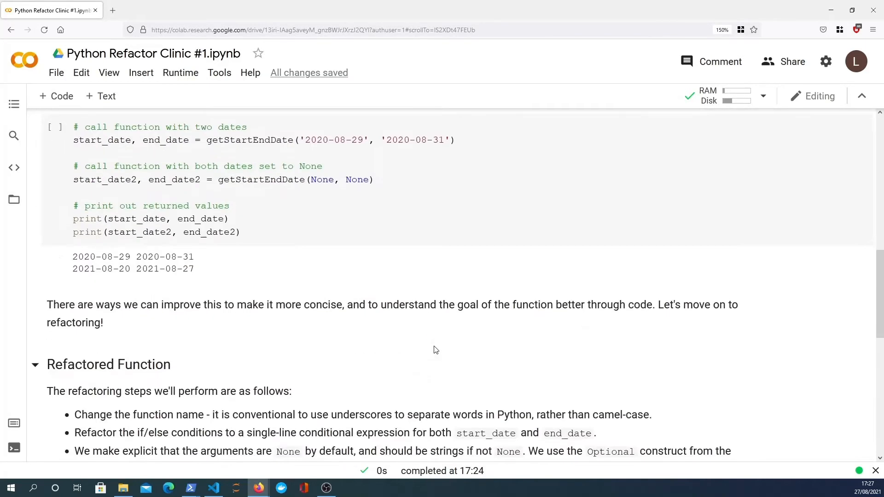
{"action": "scroll", "scroll_direction": "down", "scroll_amount": 3}
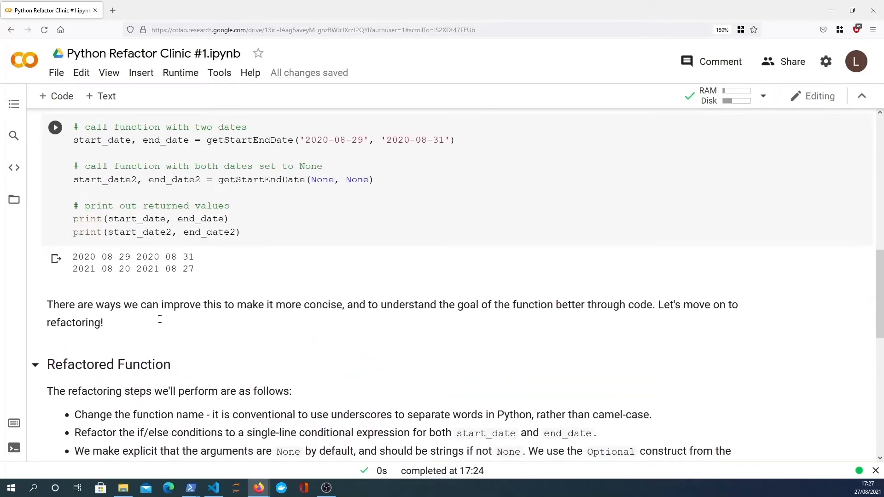
{"action": "scroll", "scroll_direction": "down", "scroll_amount": 3}
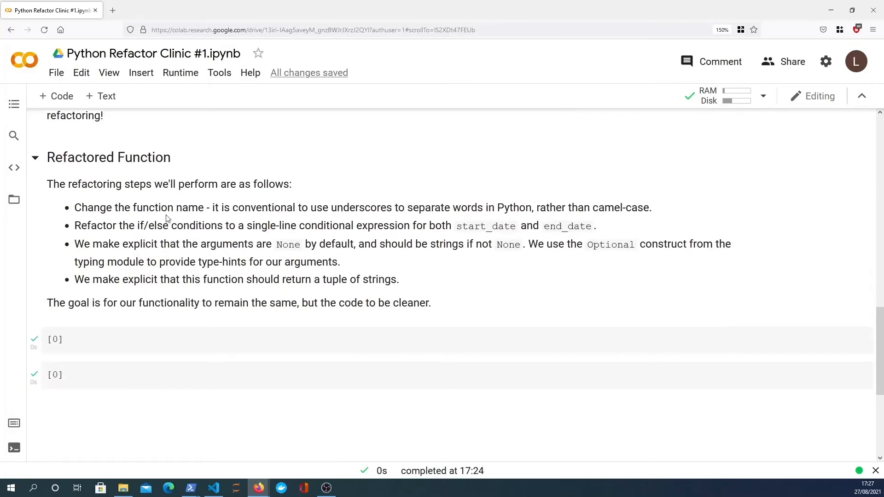
{"action": "mouse_move", "coordinate": [150, 243]}
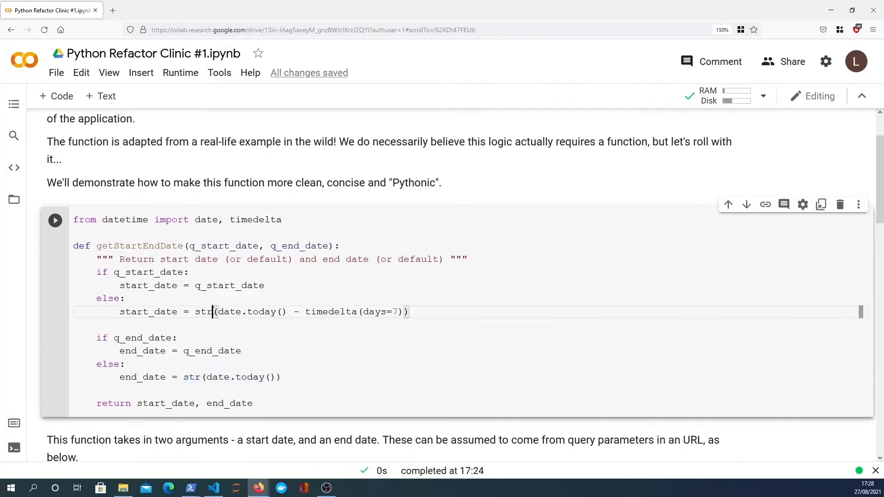
{"action": "scroll", "scroll_direction": "down", "scroll_amount": 3}
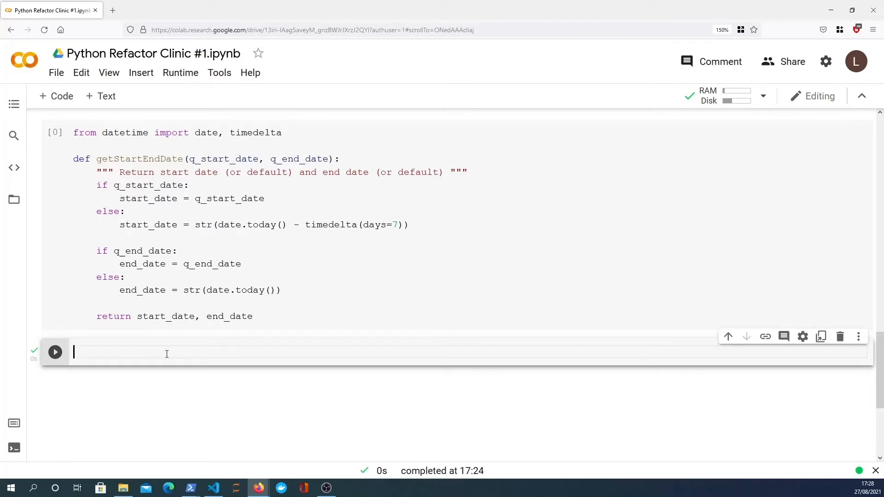
{"action": "type", "text": "fr"}
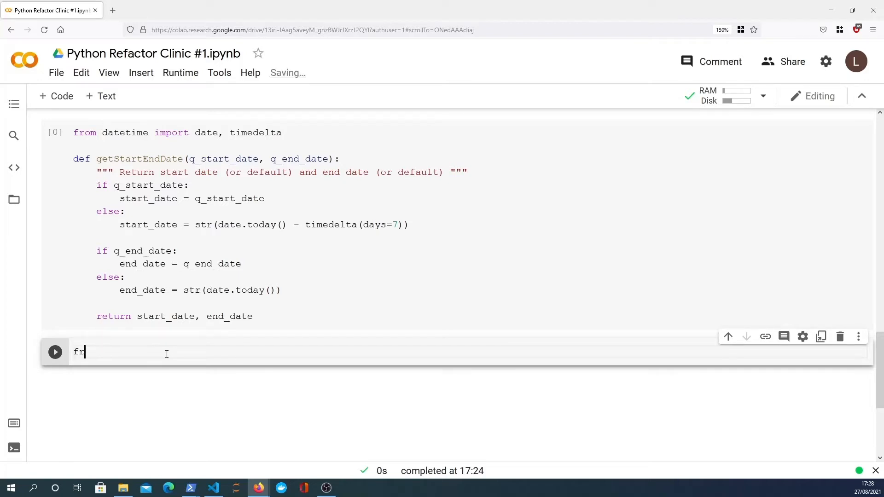
{"action": "type", "text": "om typing import"}
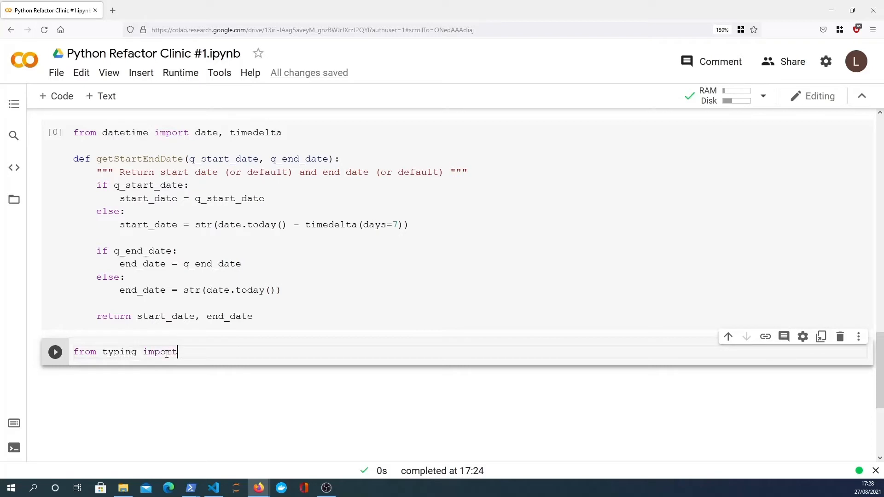
{"action": "type", "text": "Optional"}
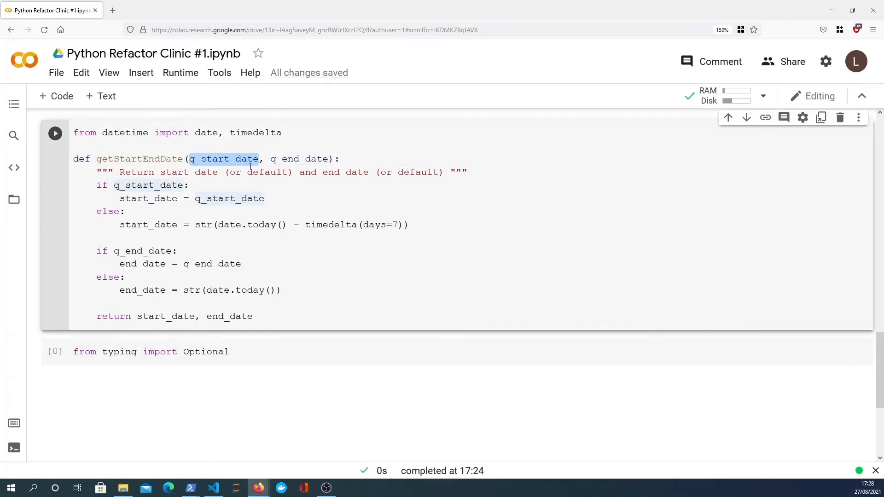
{"action": "mouse_move", "coordinate": [256, 237]}
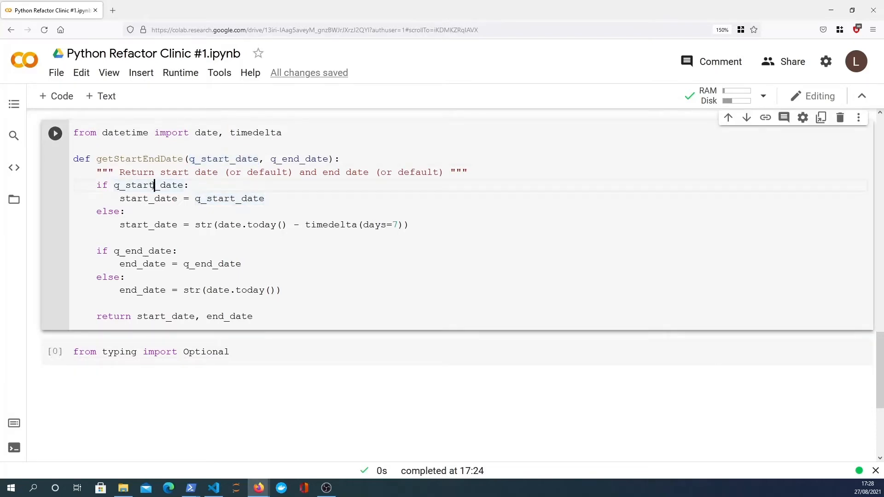
Start a new line below the import, glancing back at the original function name and condition.
{"action": "double_click", "coordinate": [135, 185]}
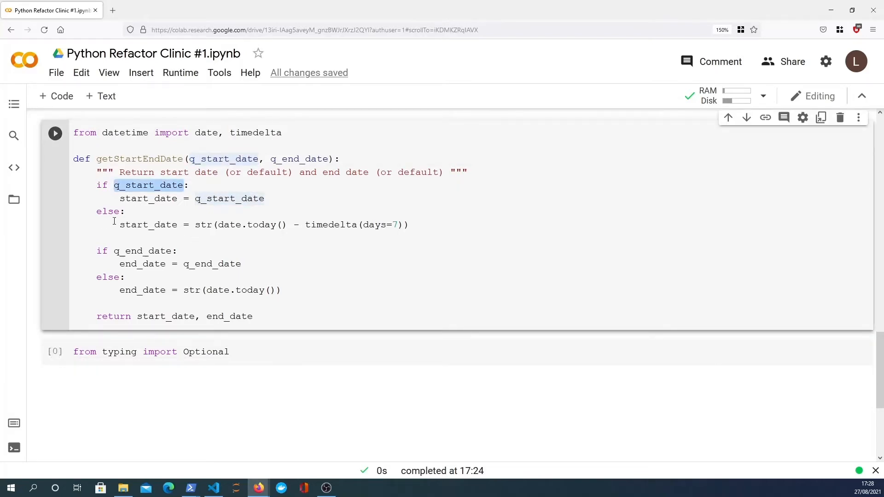
{"action": "left_click", "coordinate": [101, 185]}
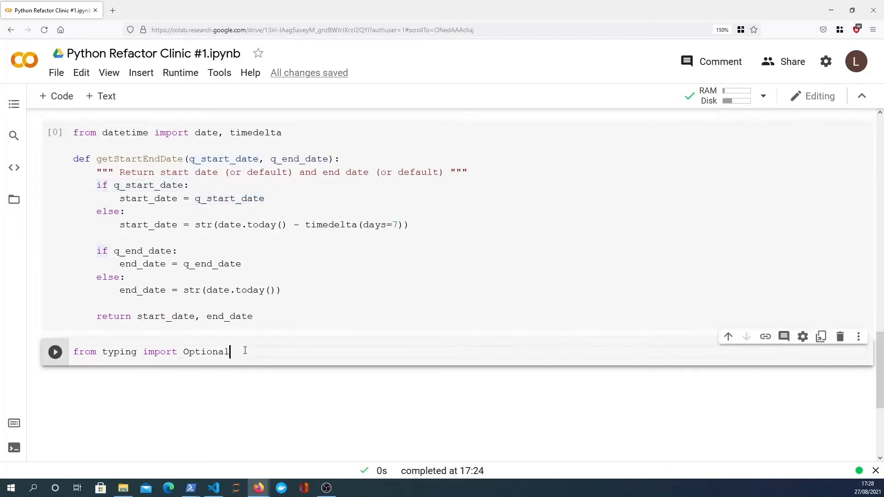
{"action": "key", "text": "enter"}
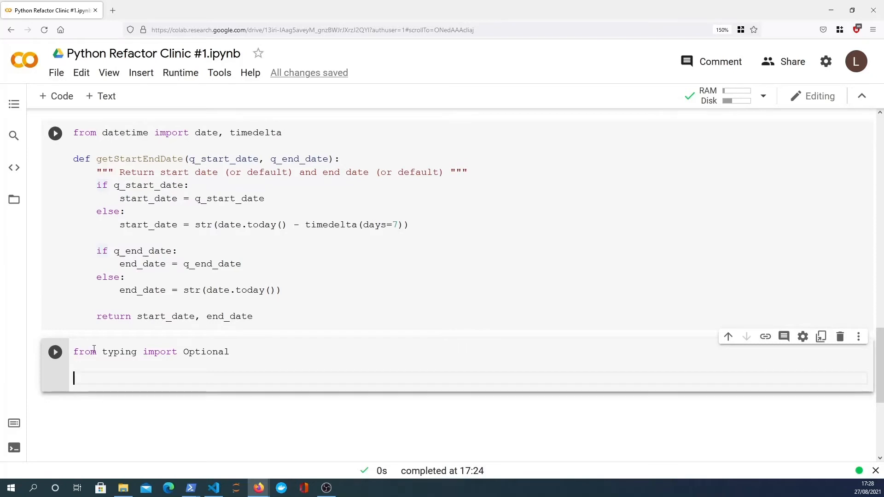
{"action": "double_click", "coordinate": [119, 350]}
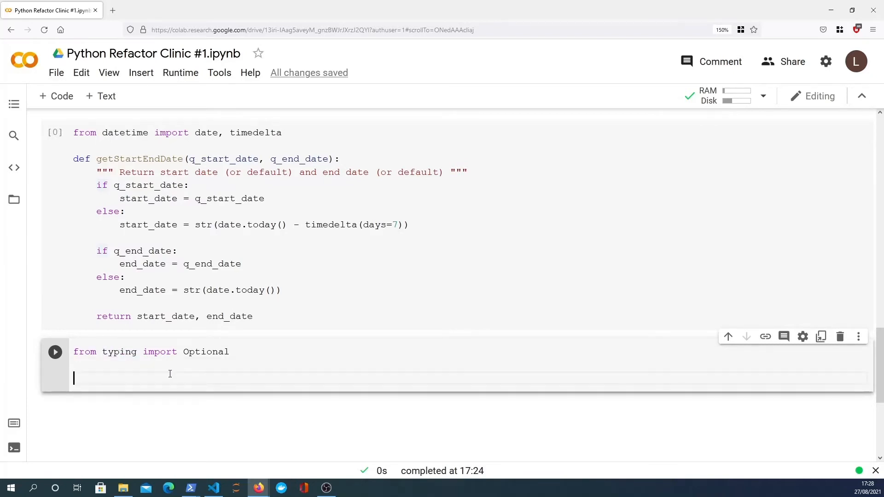
{"action": "double_click", "coordinate": [139, 159]}
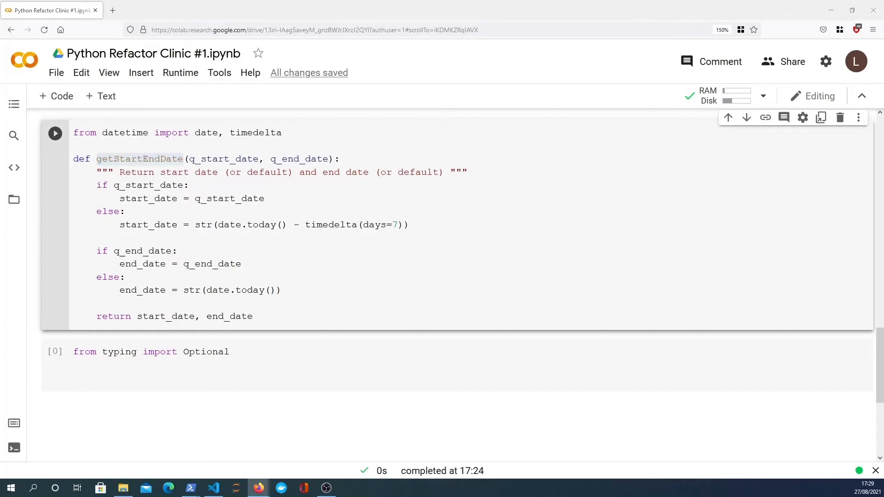
Begin def get_start_and_end_date with parameter q_start_date: Optional[str] = None.
{"action": "type", "text": "def get_start_and_end_date("}
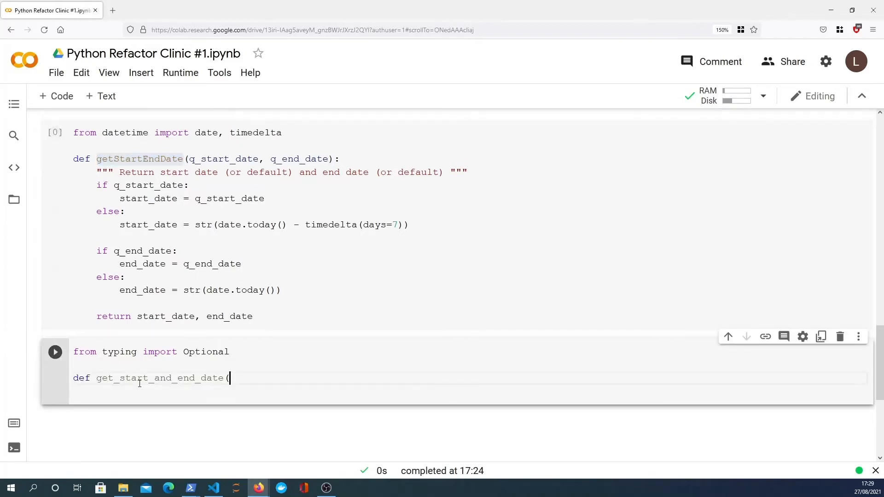
{"action": "double_click", "coordinate": [159, 379]}
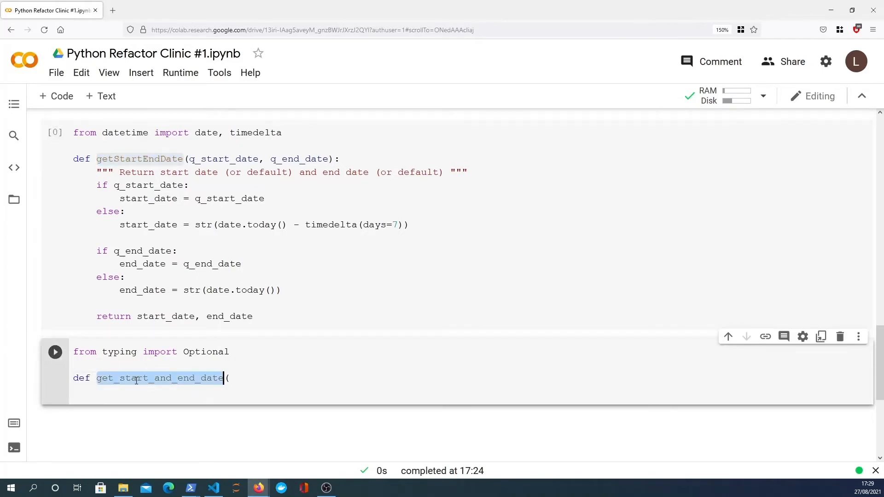
{"action": "left_click", "coordinate": [262, 377]}
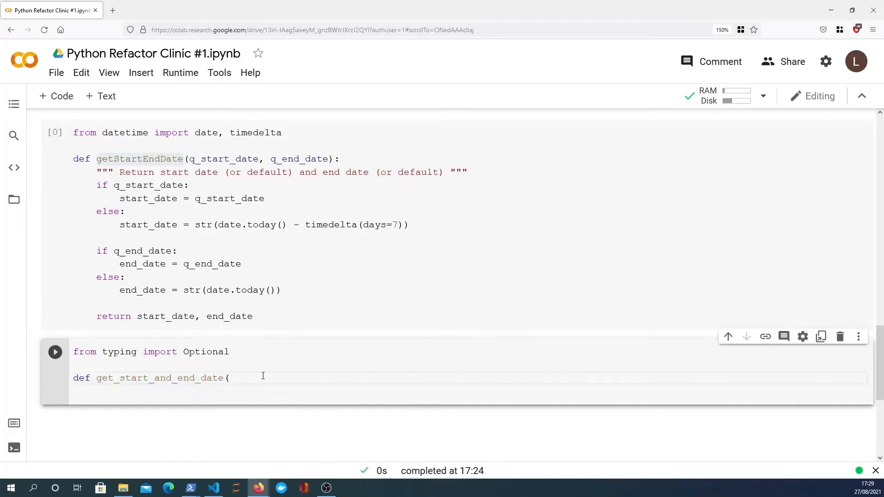
{"action": "type", "text": "q"}
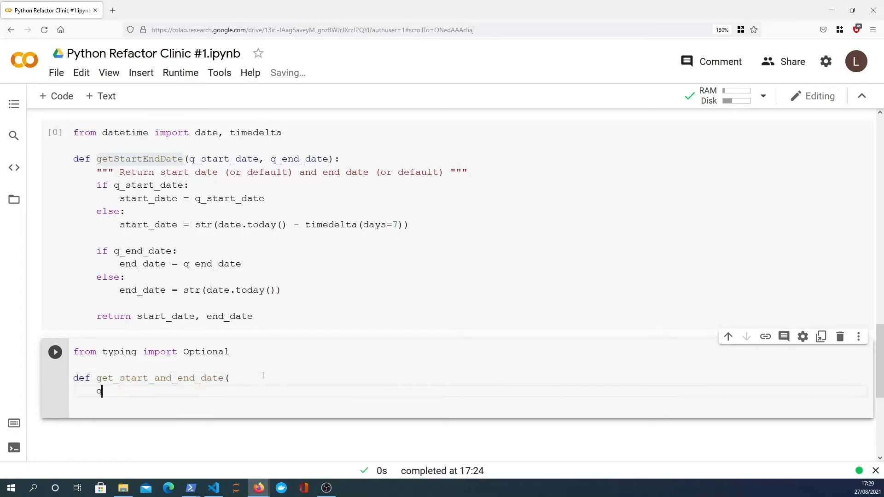
{"action": "type", "text": "q_start_date"}
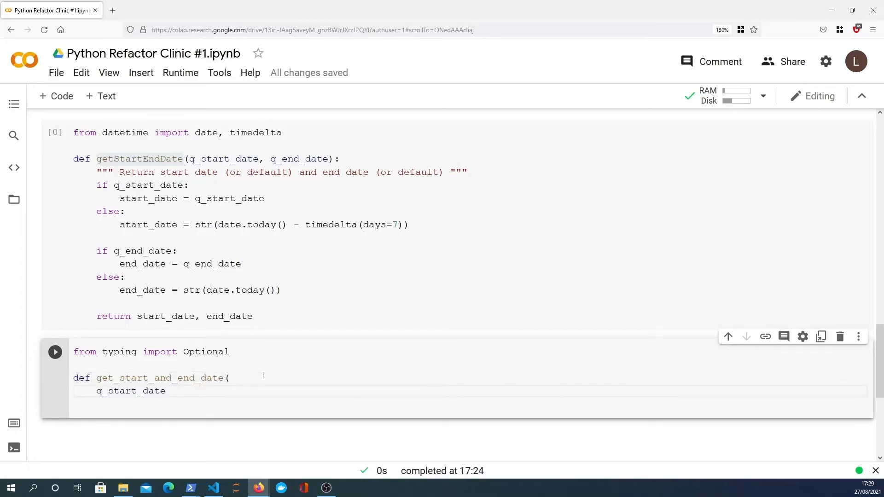
{"action": "type", "text": ": Optional"}
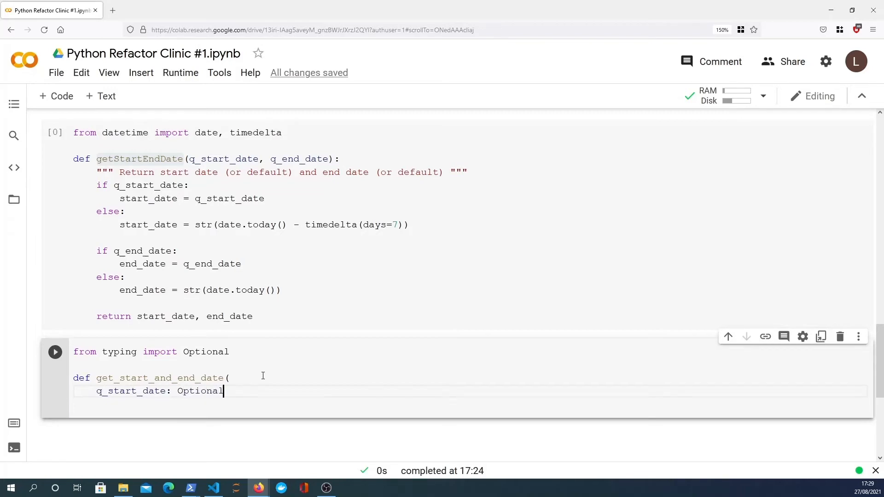
{"action": "type", "text": "[str] = N"}
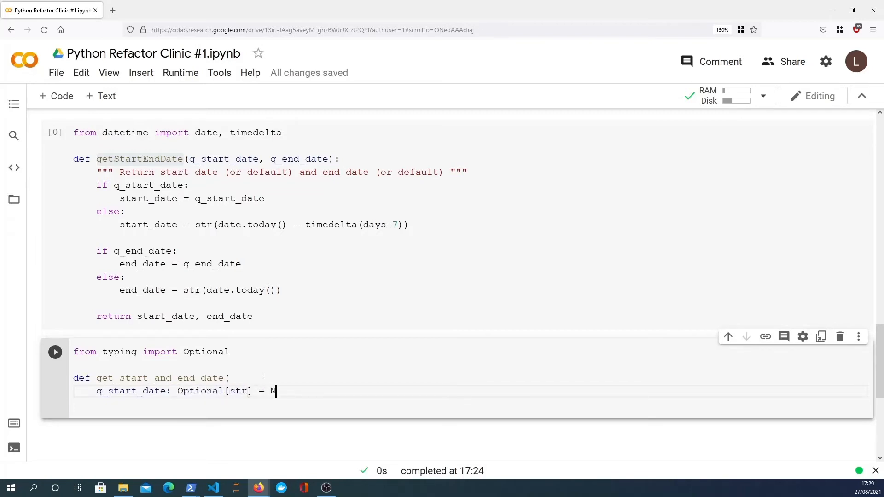
{"action": "type", "text": "one,"}
{"action": "type", "text": "q_end_date: Optio"}
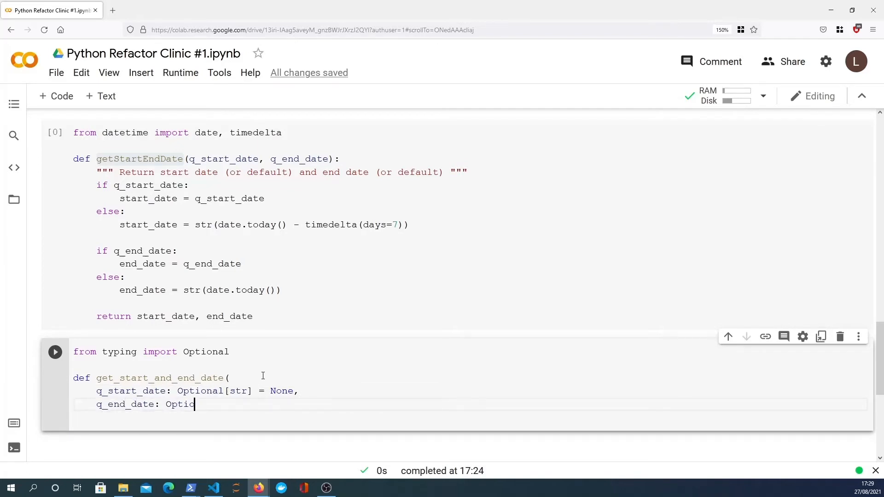
Add q_end_date: Optional[str] = None and the -> (str, str): return annotation.
{"action": "type", "text": "nal[str]"}
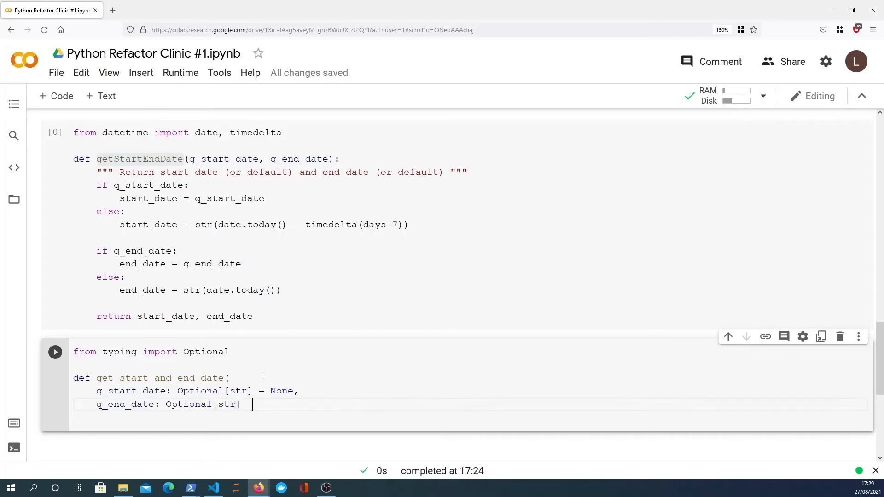
{"action": "type", "text": "= None"}
{"action": "type", "text": ")"}
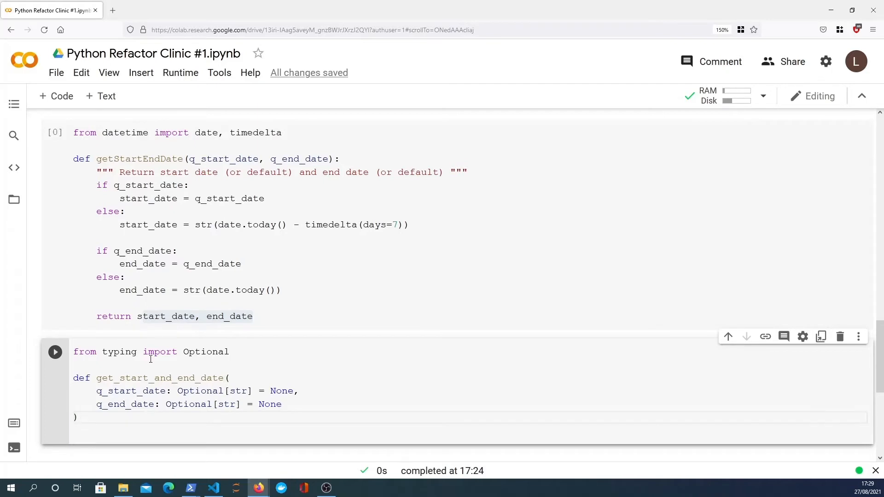
{"action": "type", "text": "-> (str, str"}
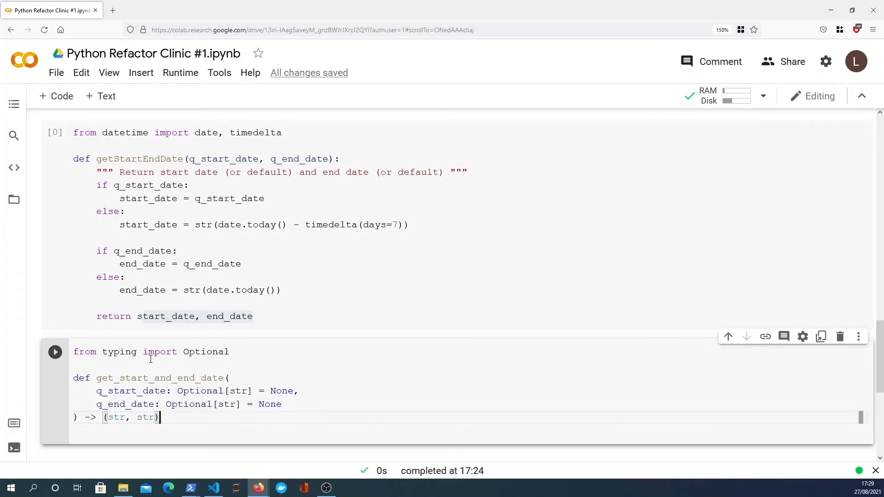
{"action": "type", "text": ":"}
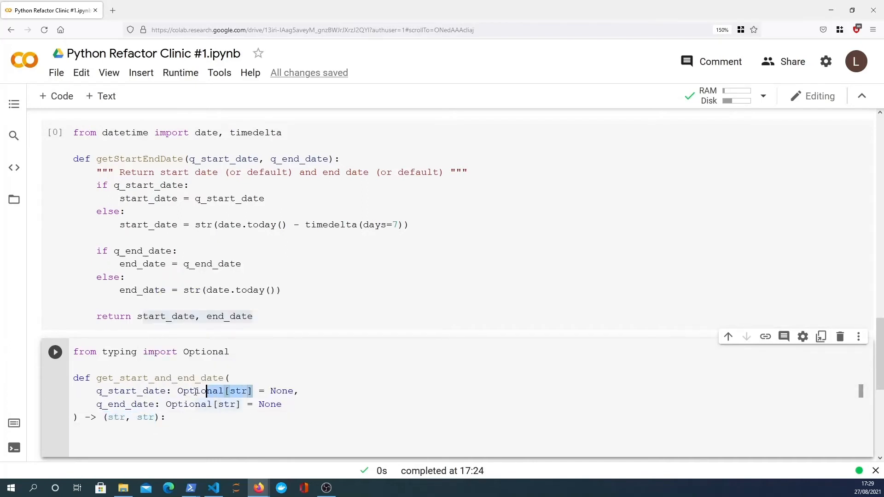
{"action": "double_click", "coordinate": [202, 390]}
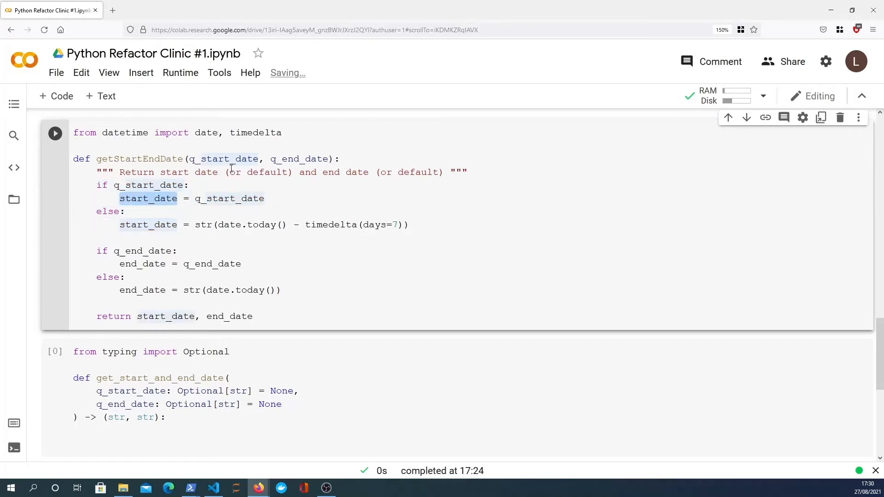
{"action": "double_click", "coordinate": [140, 185]}
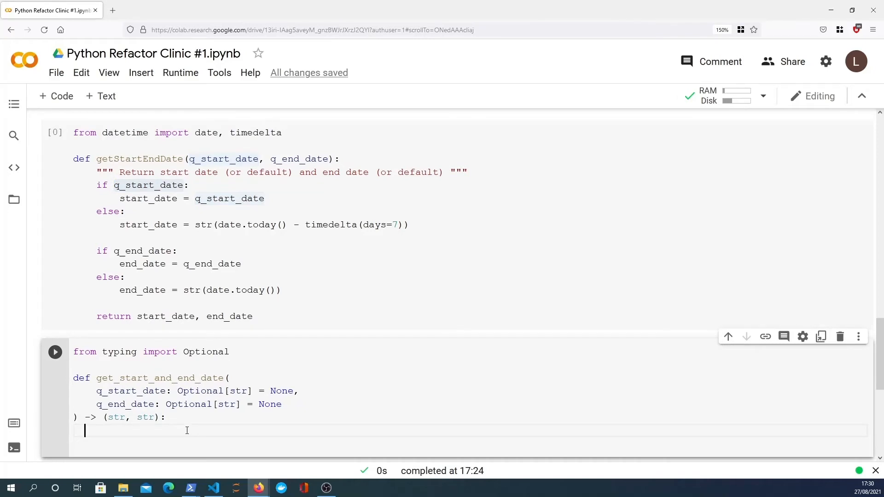
{"action": "type", "text": "start"}
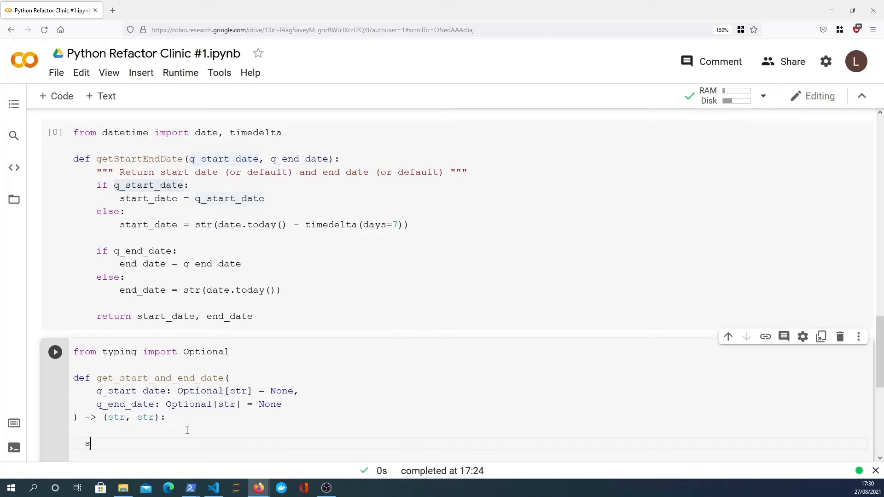
Write start_date = q_start_date if q_start_date else str(last_week), referencing the old default.
{"action": "type", "text": "start_date ="}
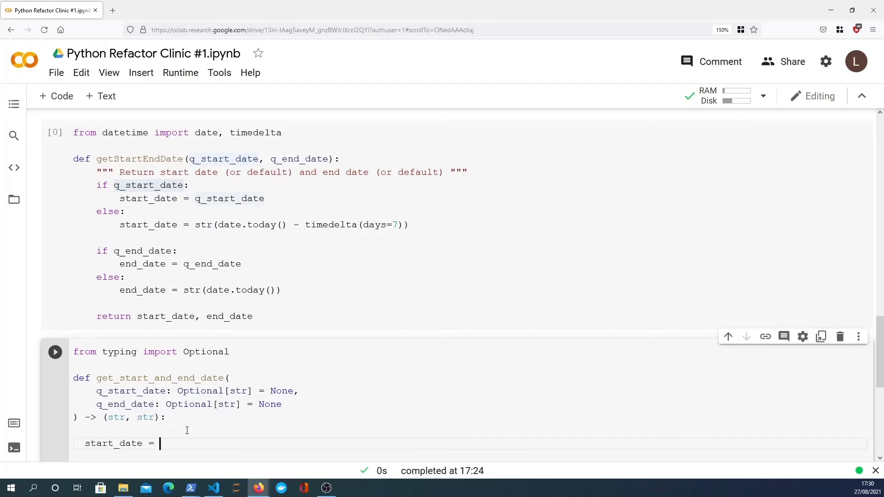
{"action": "type", "text": "q_start"}
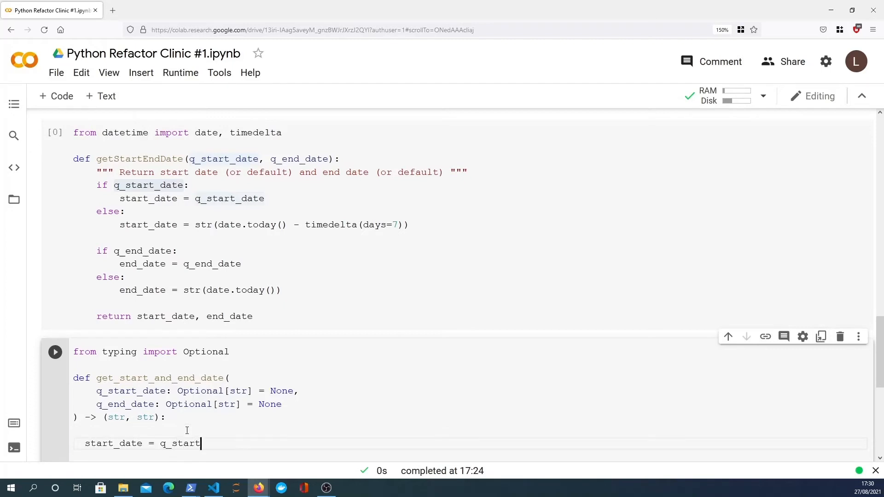
{"action": "type", "text": "_date if"}
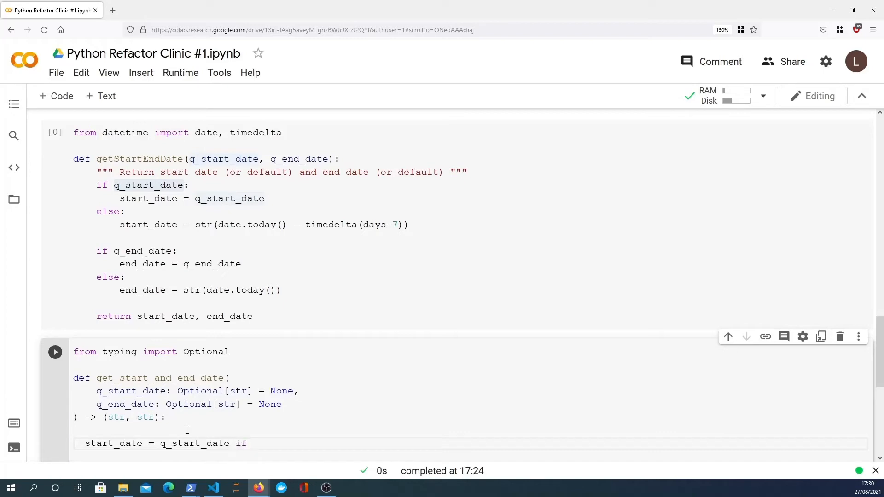
{"action": "type", "text": "q_start_date e"}
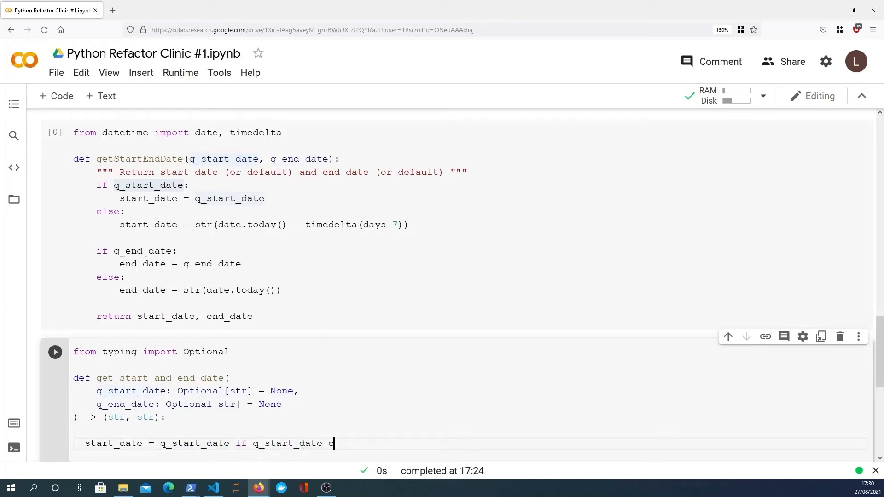
{"action": "type", "text": "lse"}
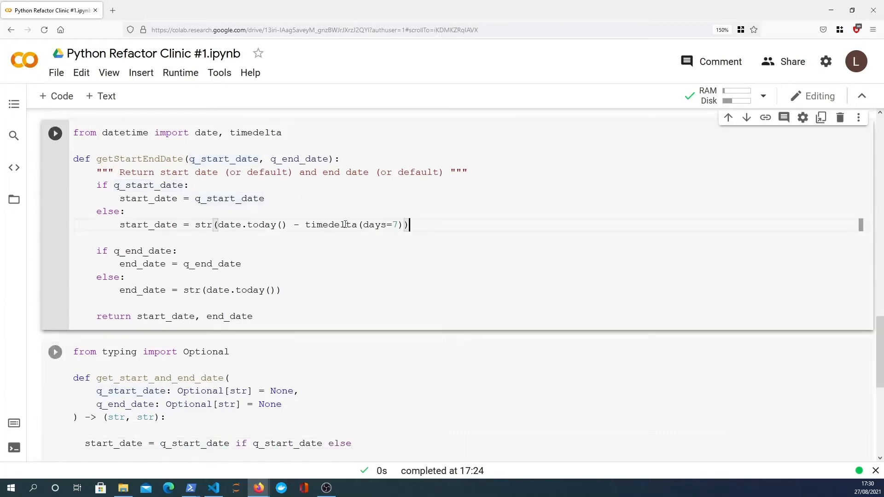
{"action": "left_click_drag", "start_coordinate": [195, 225], "coordinate": [408, 224]}
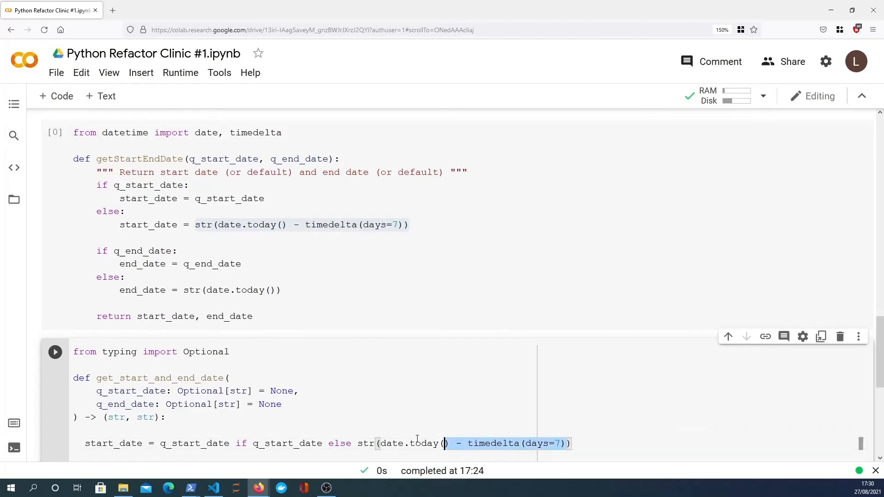
{"action": "type", "text": "last_week"}
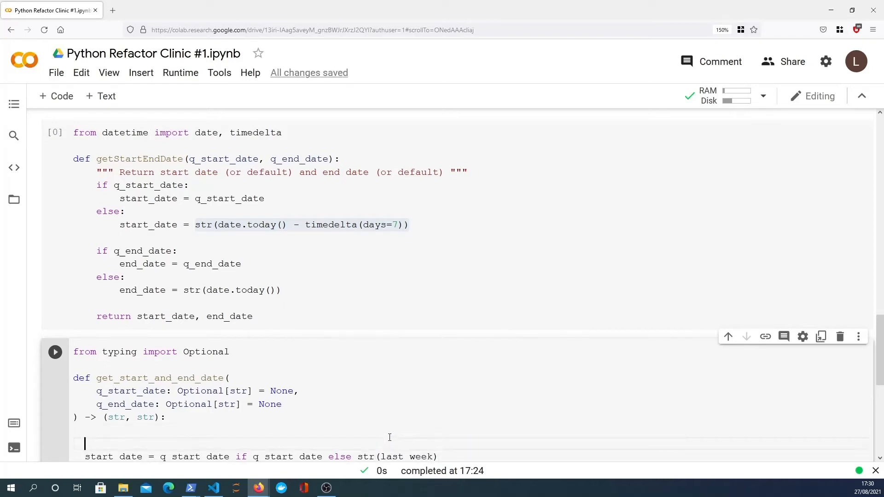
Define last_week = date.today() - timedelta(days=7) above the start_date line and review str(last_week).
{"action": "type", "text": "last_week = date.today() - timedelta(days=7)"}
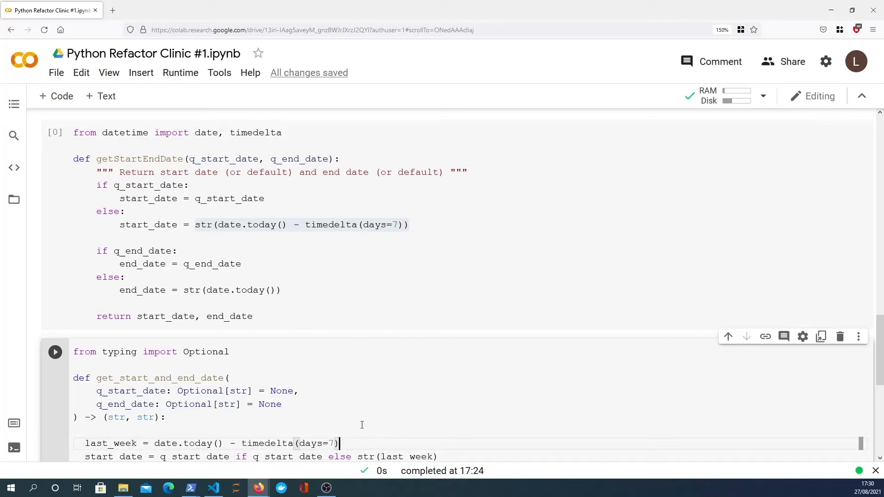
{"action": "scroll", "scroll_direction": "down", "scroll_amount": 3}
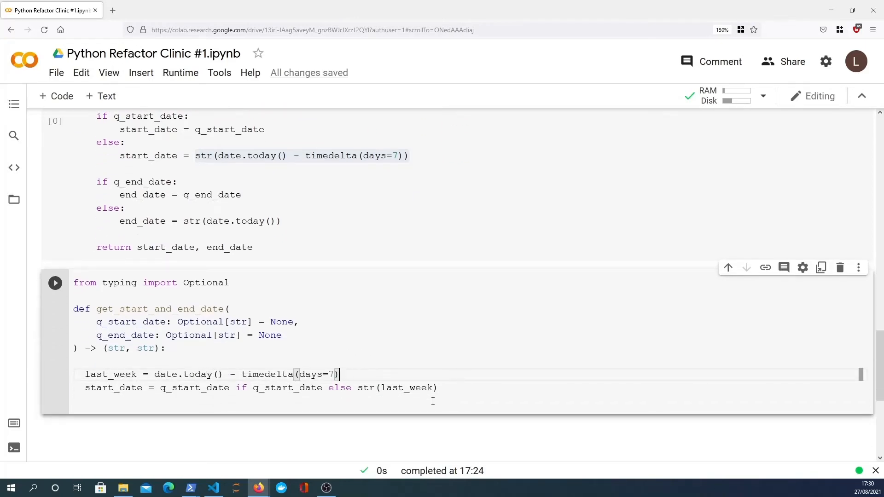
{"action": "double_click", "coordinate": [112, 387]}
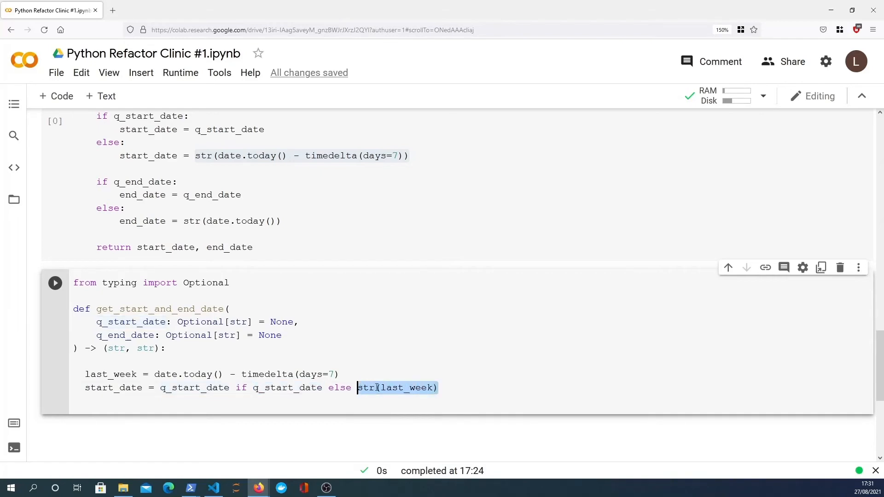
Write end_date = q_end_date if q_end_date else str(date.today()).
{"action": "type", "text": "e"}
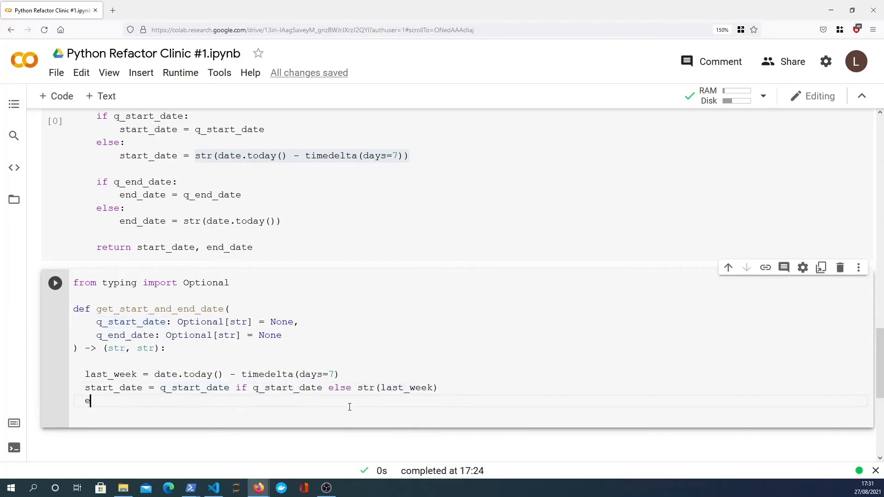
{"action": "type", "text": "nd_date ="}
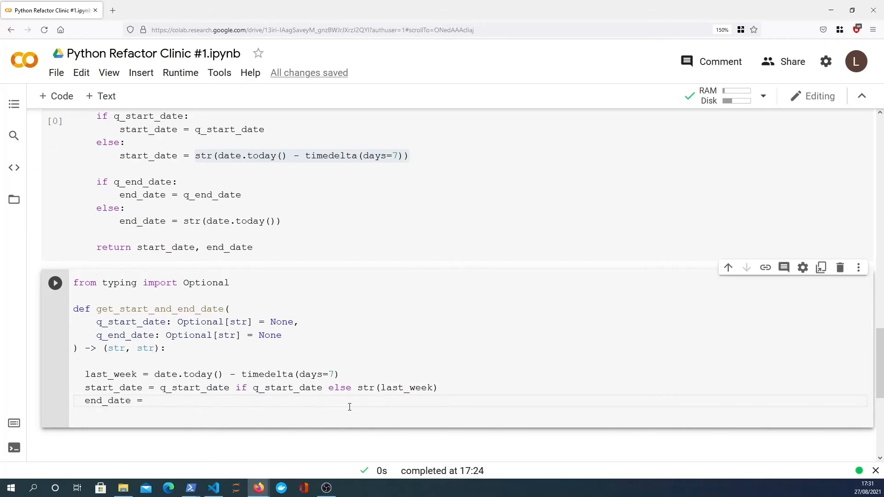
{"action": "type", "text": "q_end"}
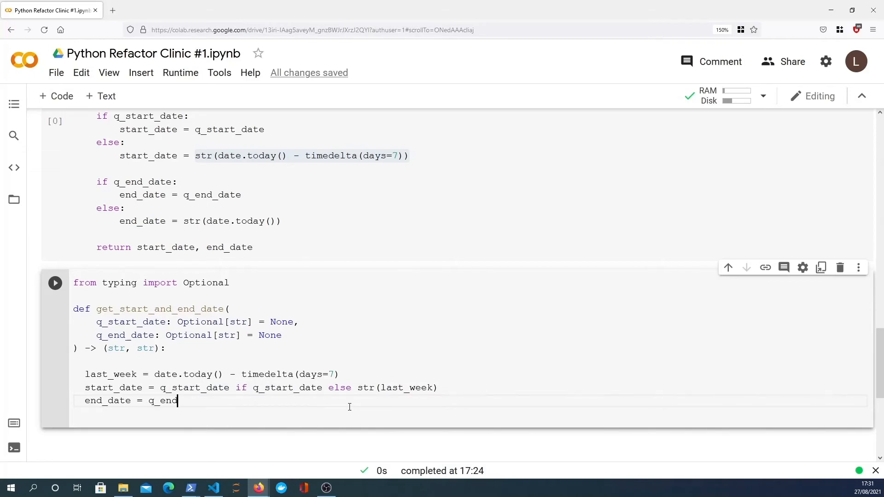
{"action": "type", "text": "_date if"}
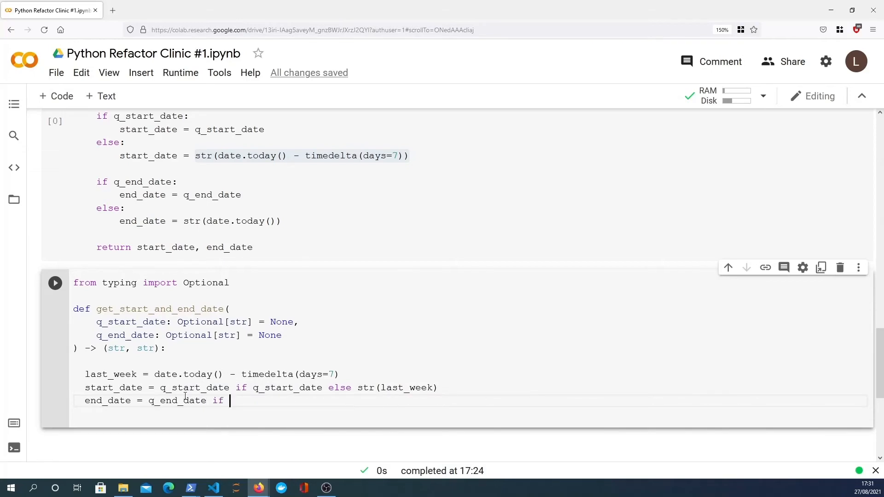
{"action": "type", "text": "q_end_date e"}
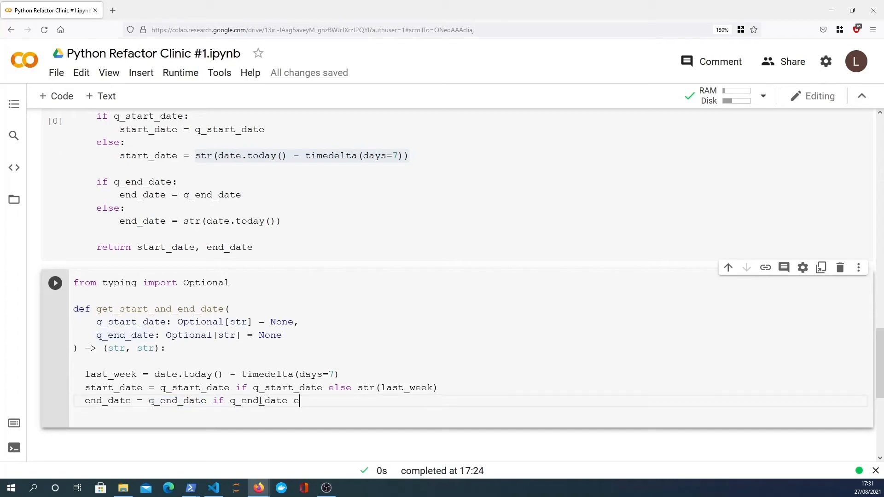
{"action": "type", "text": "lse str()"}
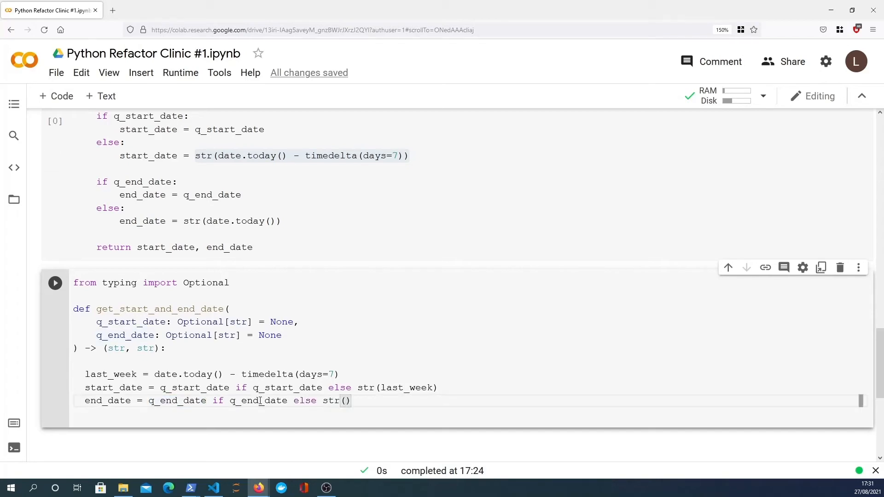
{"action": "type", "text": "date.today("}
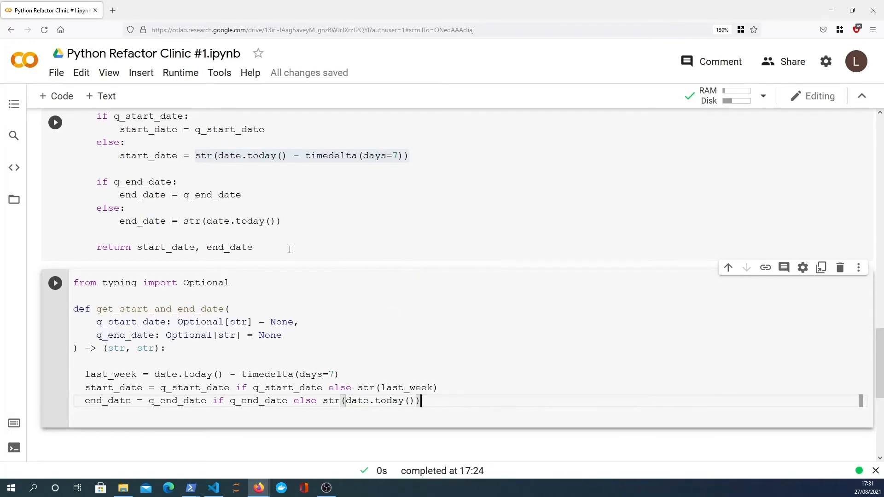
Add the line return start_date, end_date.
{"action": "type", "text": "return"}
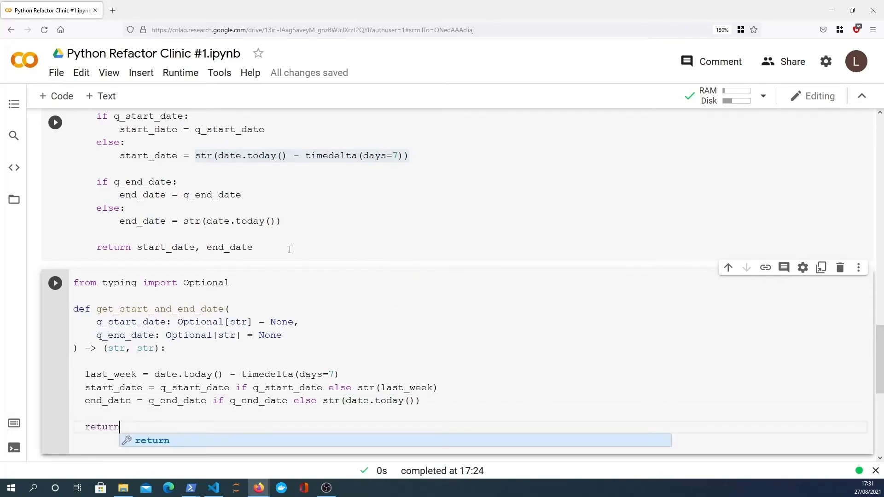
{"action": "type", "text": "start_date ,"}
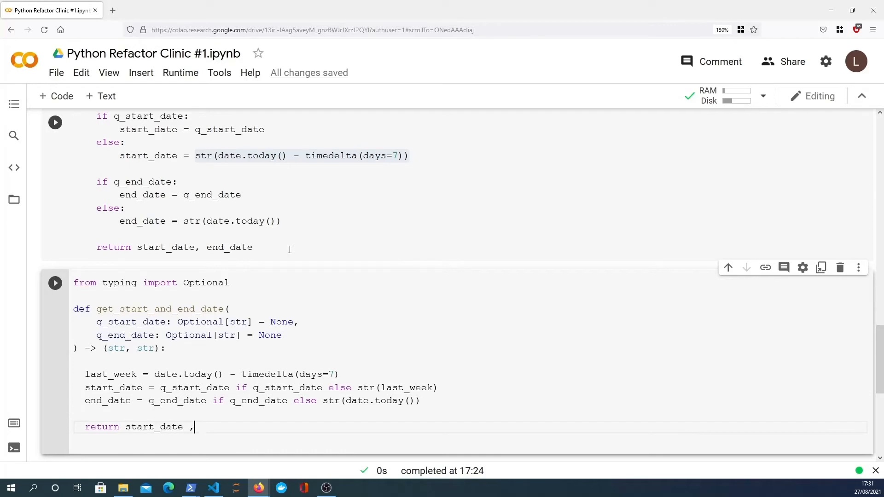
{"action": "type", "text": "end_date"}
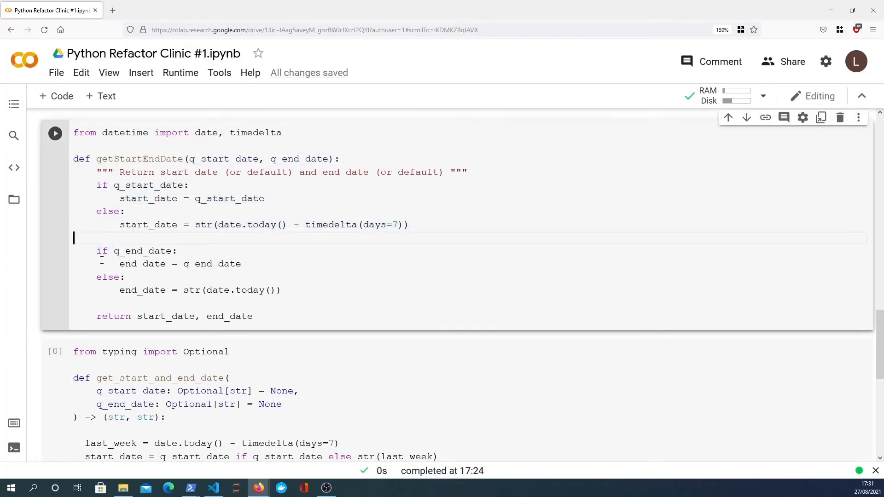
{"action": "left_click_drag", "start_coordinate": [97, 251], "coordinate": [280, 290]}
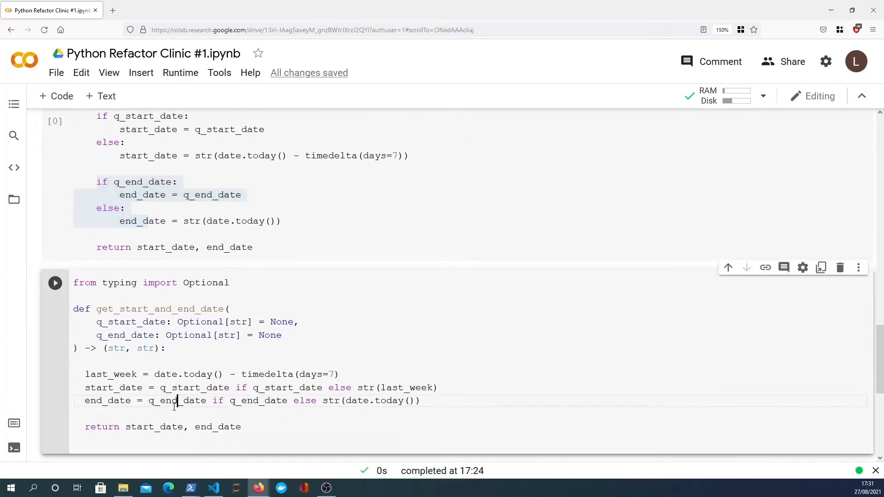
{"action": "double_click", "coordinate": [113, 387]}
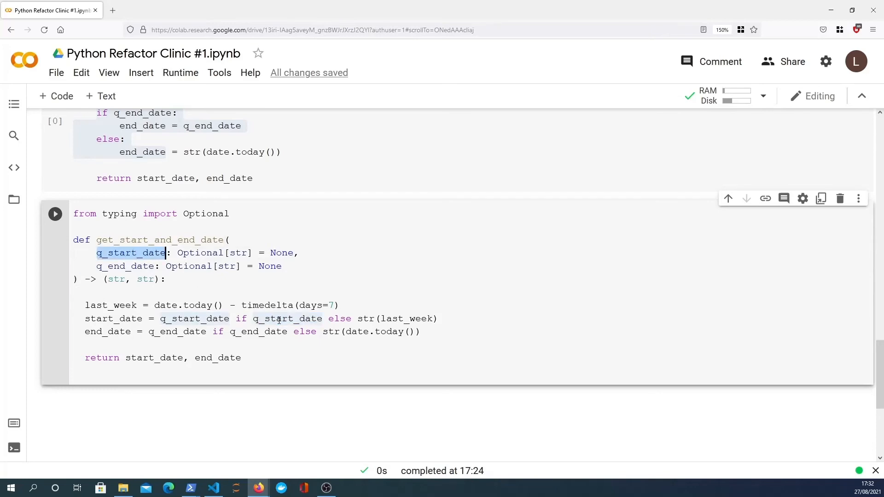
{"action": "double_click", "coordinate": [281, 252]}
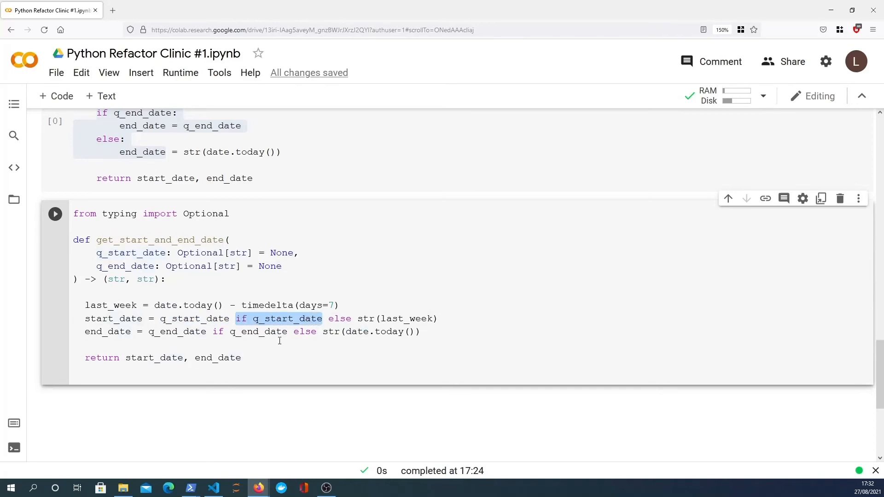
Replace the if/else fallbacks with q_start_date or str(last_week) and q_end_date or str(date.today()).
{"action": "type", "text": "or"}
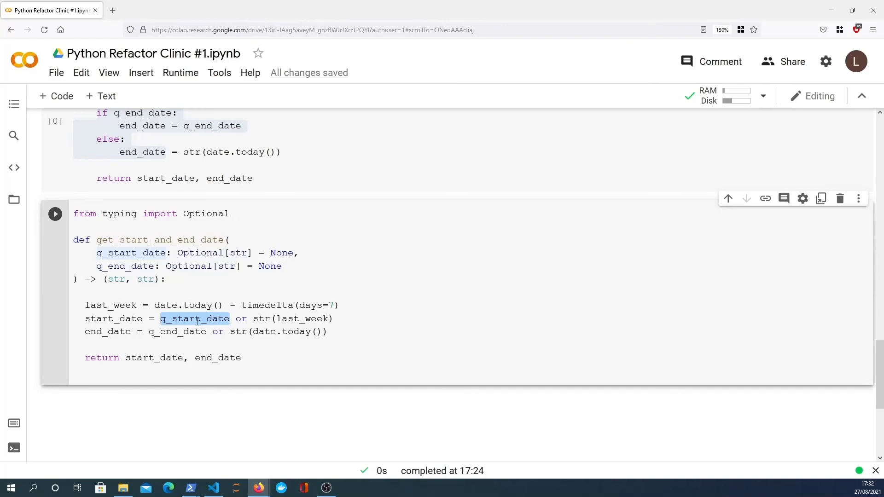
{"action": "left_click", "coordinate": [194, 319]}
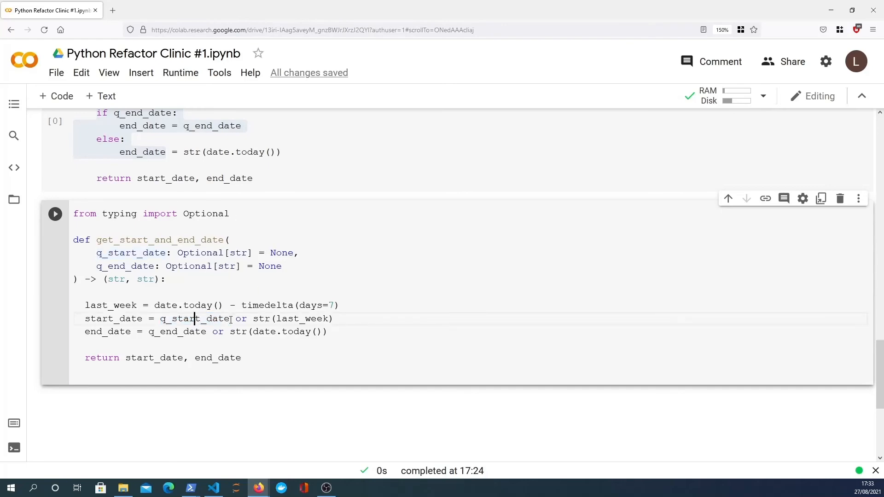
{"action": "double_click", "coordinate": [194, 319]}
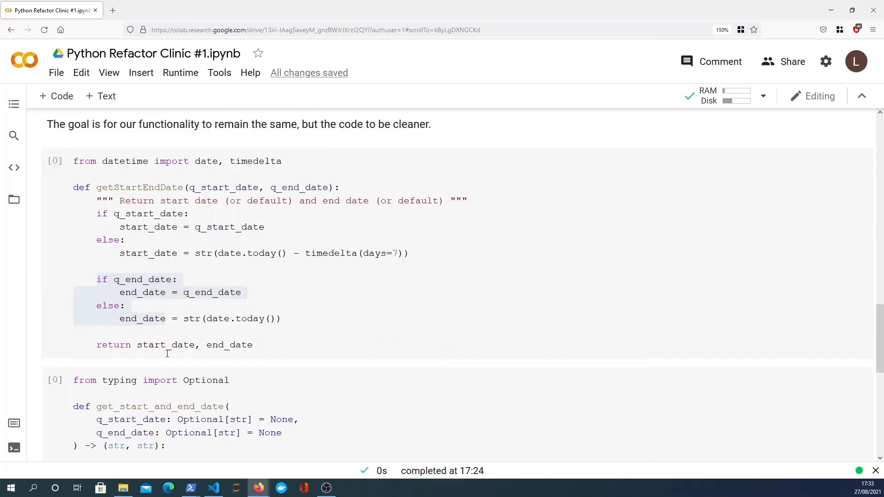
{"action": "scroll", "scroll_direction": "down", "scroll_amount": 3}
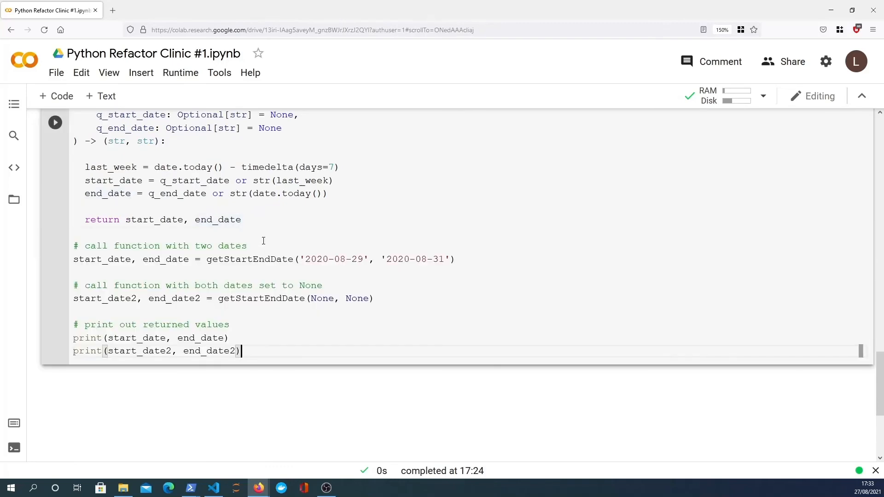
{"action": "left_click", "coordinate": [54, 128]}
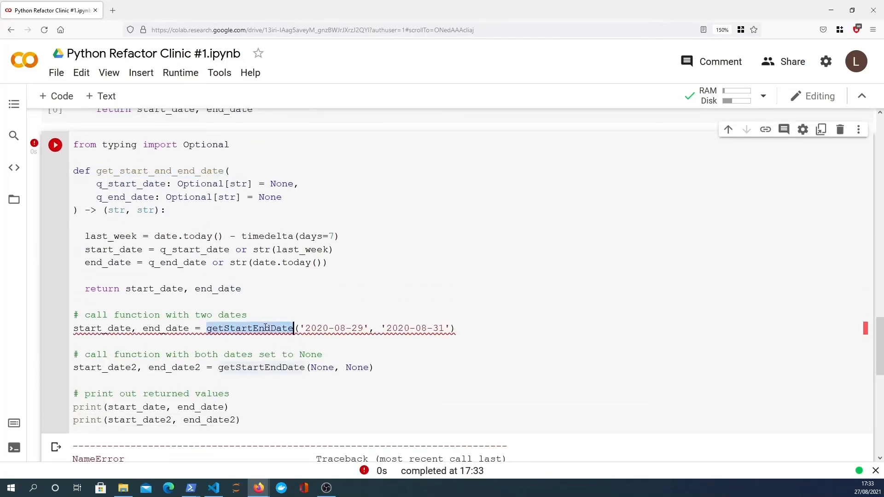
{"action": "type", "text": "get_start_and_end_date"}
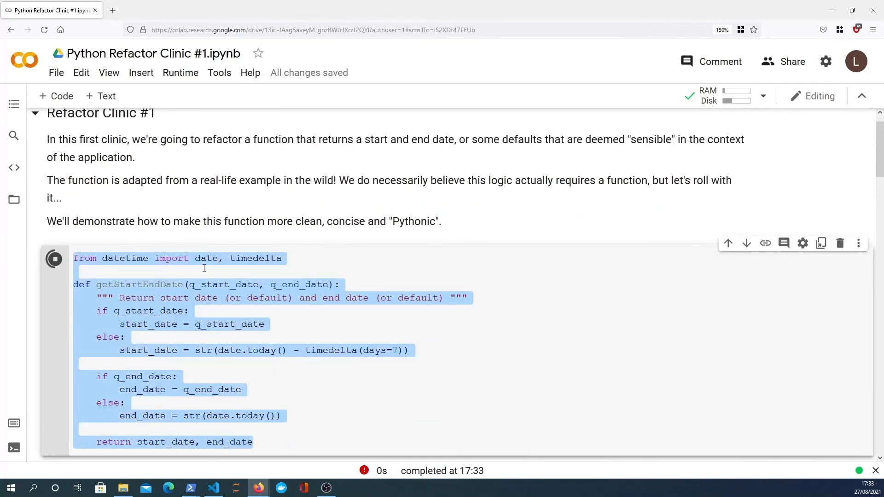
{"action": "scroll", "scroll_direction": "down", "scroll_amount": 3}
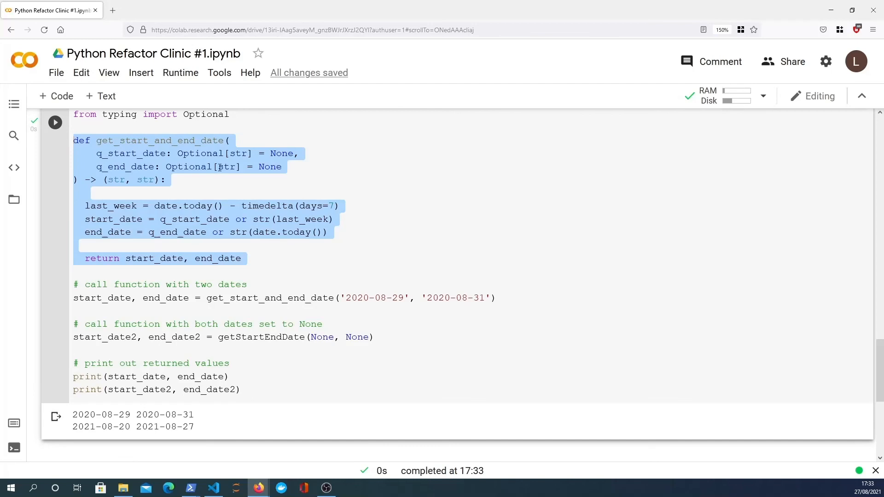
{"action": "mouse_move", "coordinate": [220, 213]}
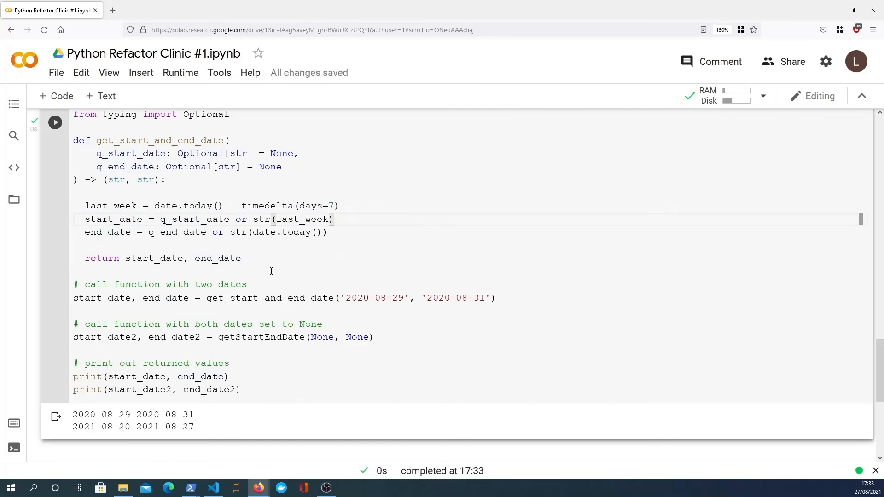
{"action": "mouse_move", "coordinate": [252, 285]}
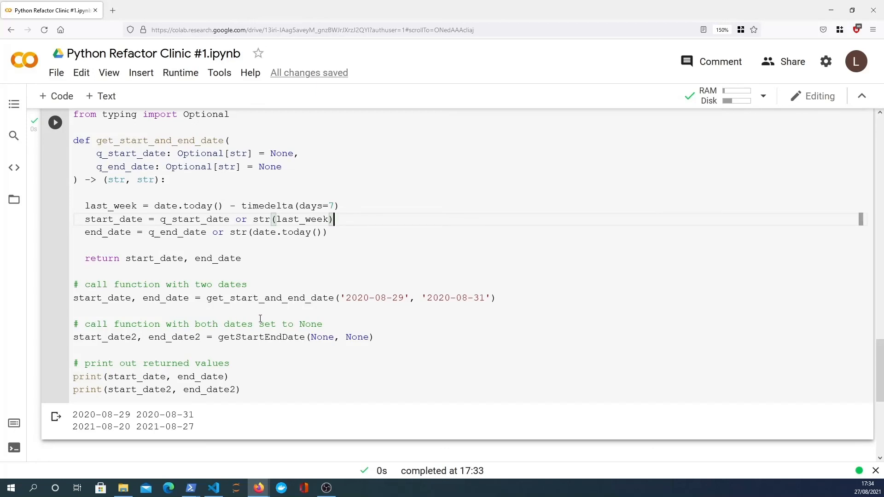
{"action": "scroll", "scroll_direction": "down", "scroll_amount": 3}
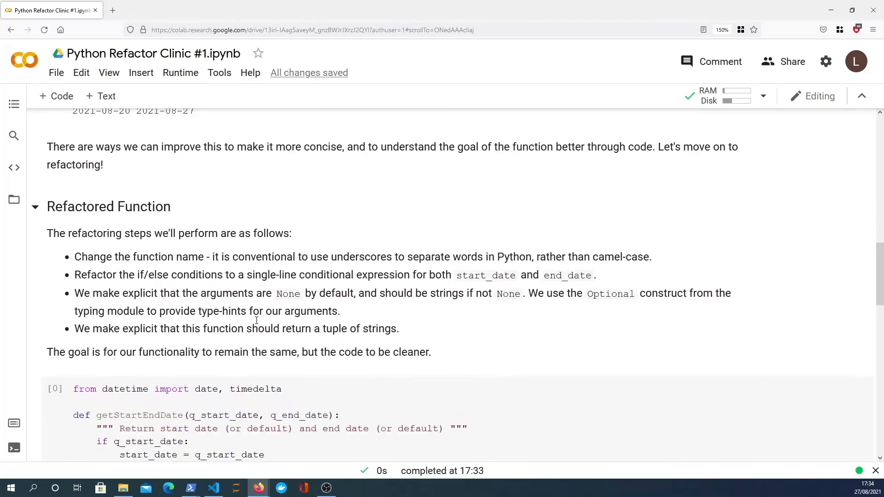
{"action": "scroll", "scroll_direction": "down", "scroll_amount": 3}
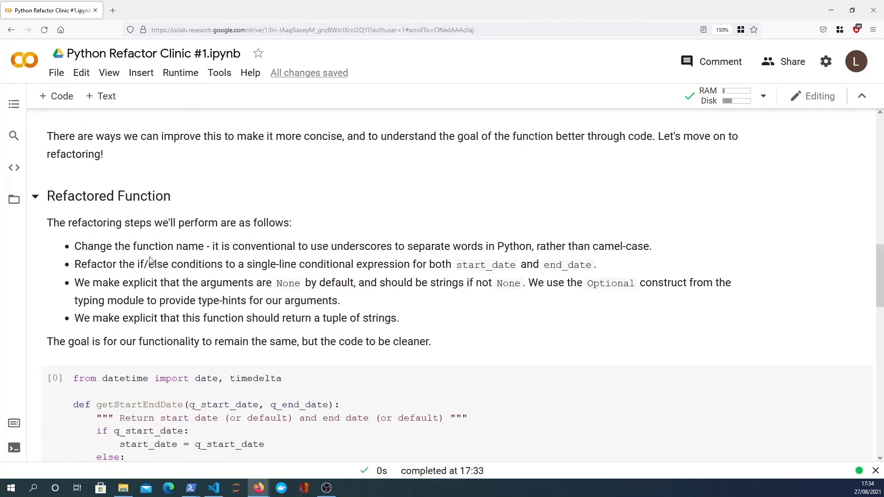
{"action": "mouse_move", "coordinate": [204, 295]}
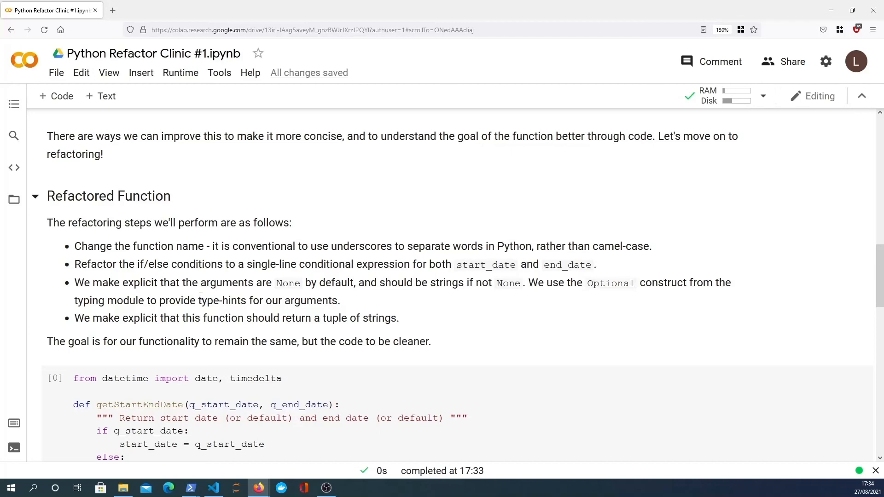
{"action": "mouse_move", "coordinate": [198, 295]}
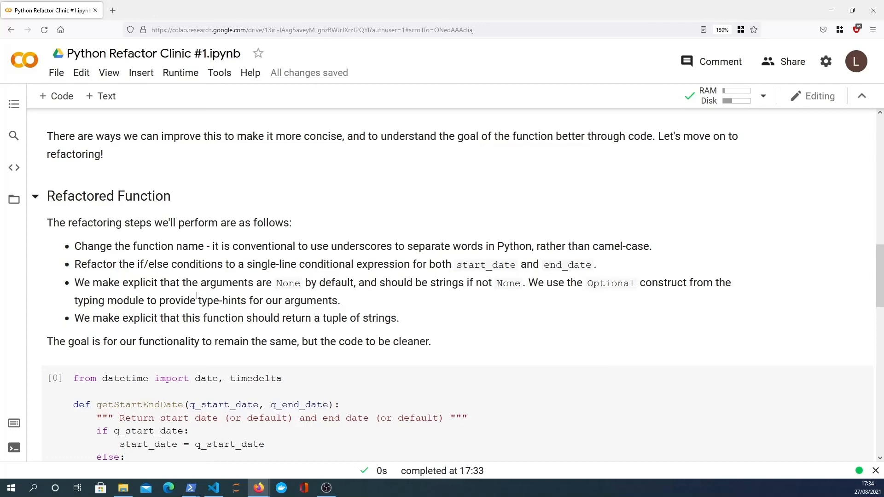
{"action": "scroll", "scroll_direction": "down", "scroll_amount": 3}
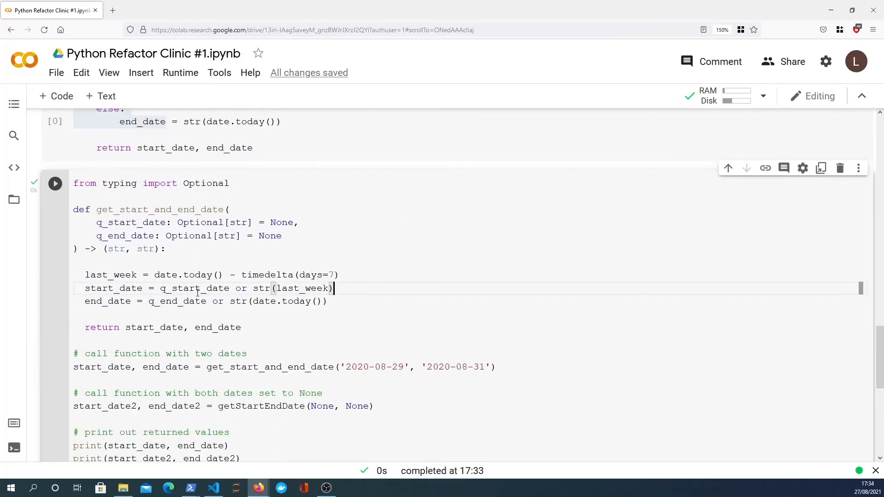